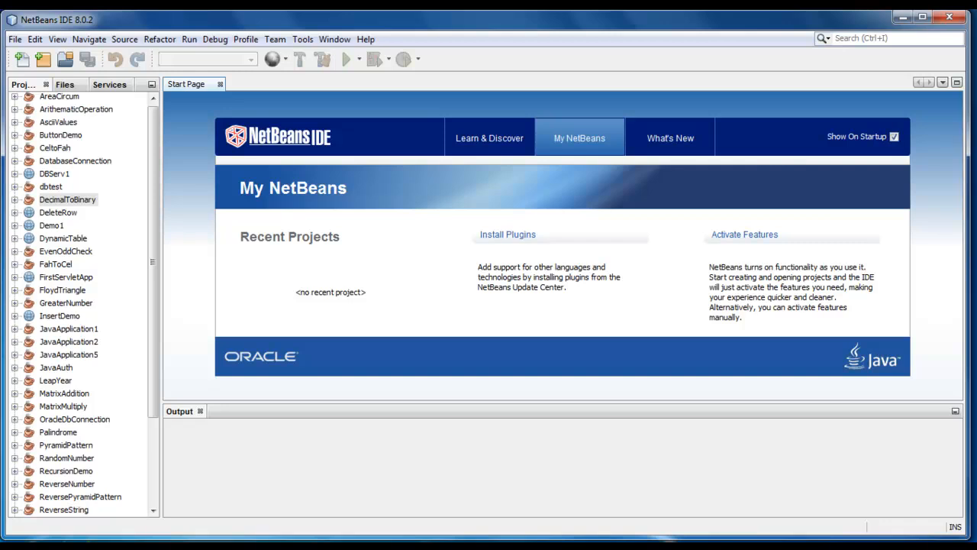
- Create a new Java Application project named DecToOctal via File > New Project
click(67, 202)
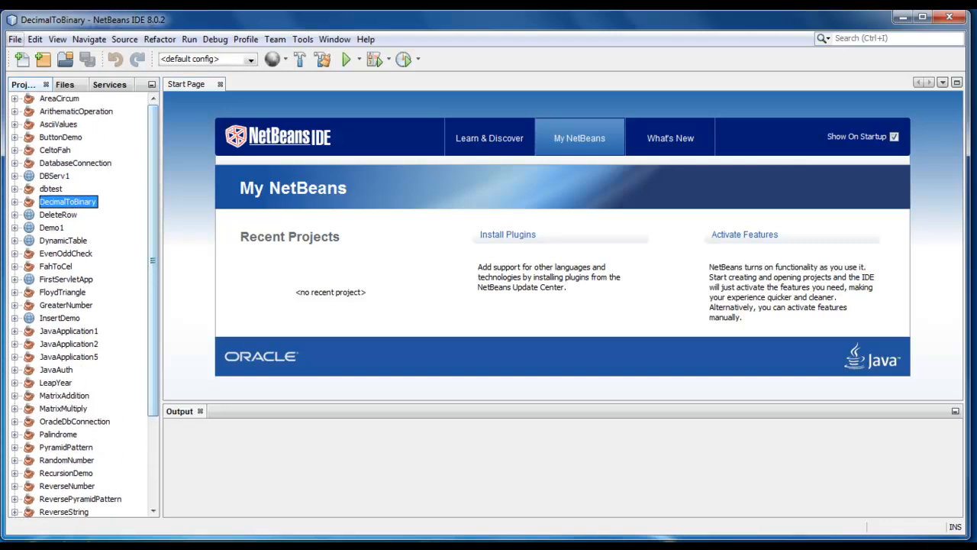
click(22, 58)
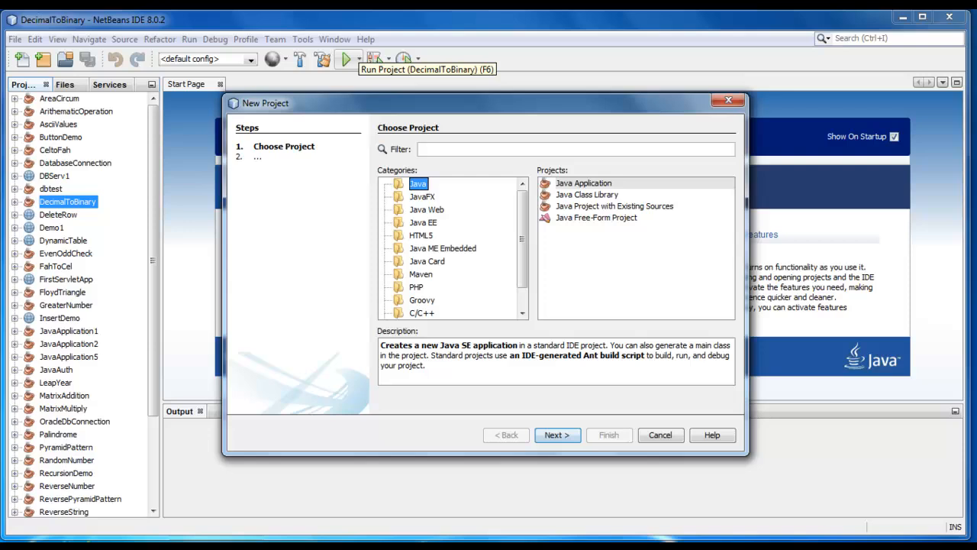
click(556, 434)
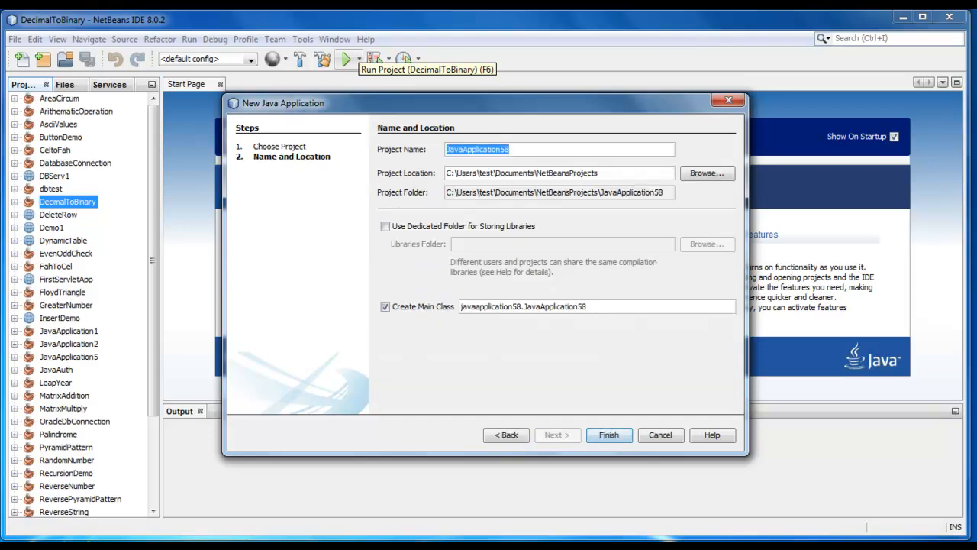
text(DecToOctal)
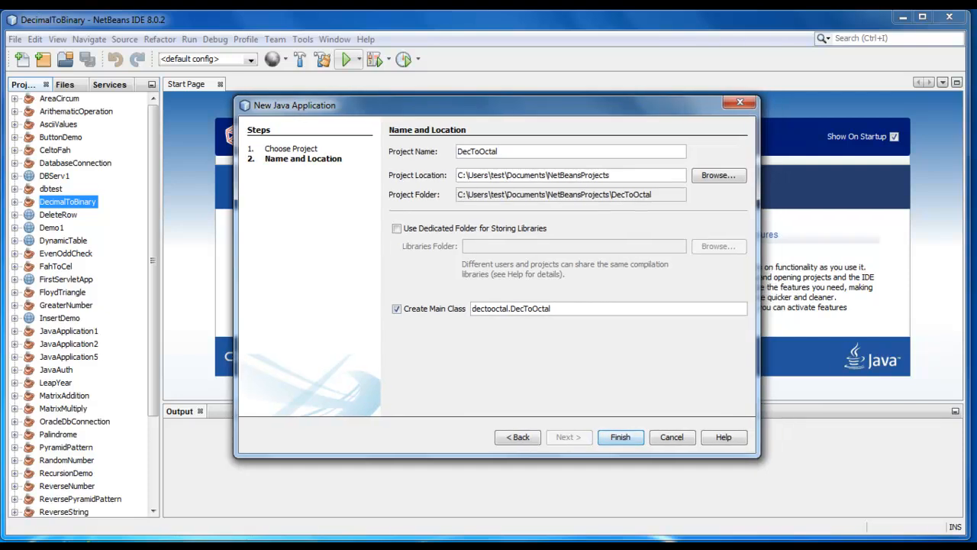
click(620, 437)
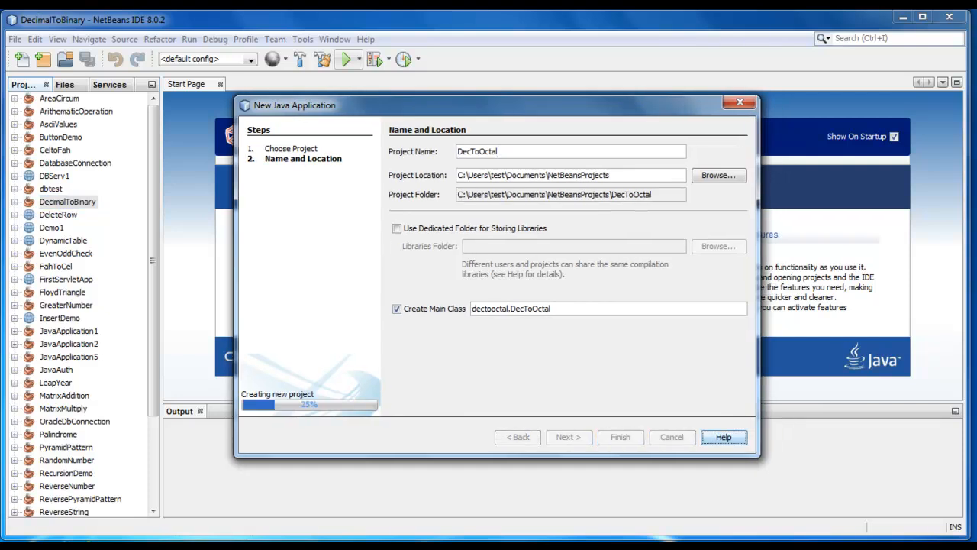
click(620, 437)
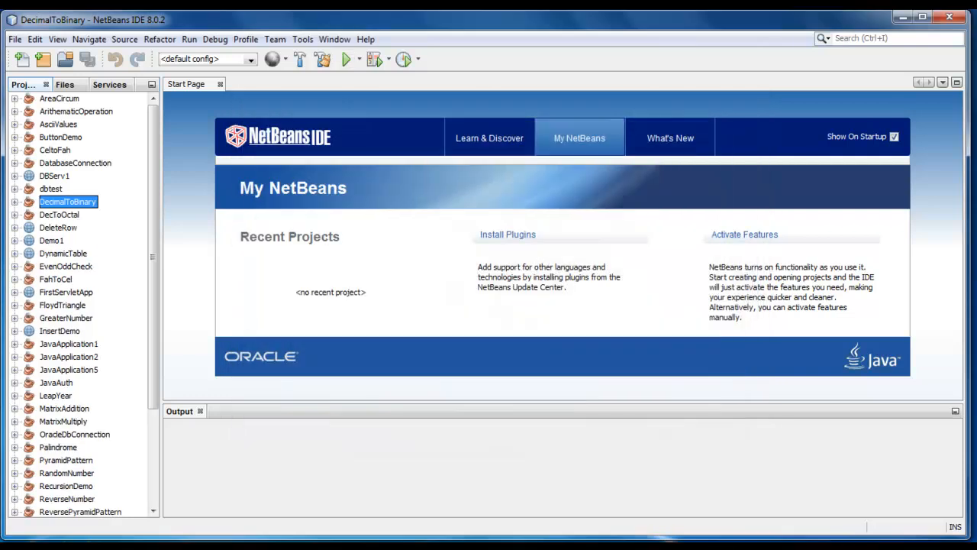
- Remove the generated comments from DecToOctal.java and add import java.util.Scanner; above the class
double_click(58, 213)
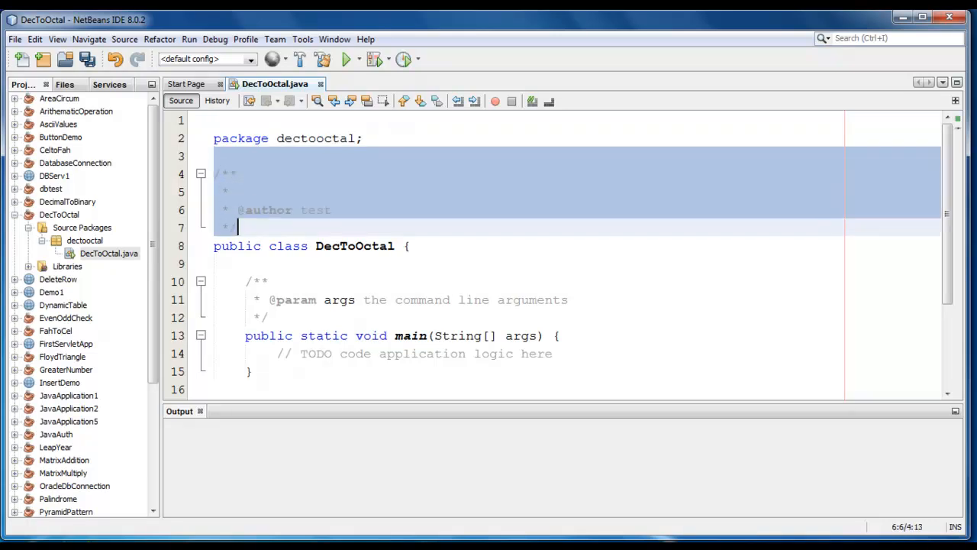
key(Delete)
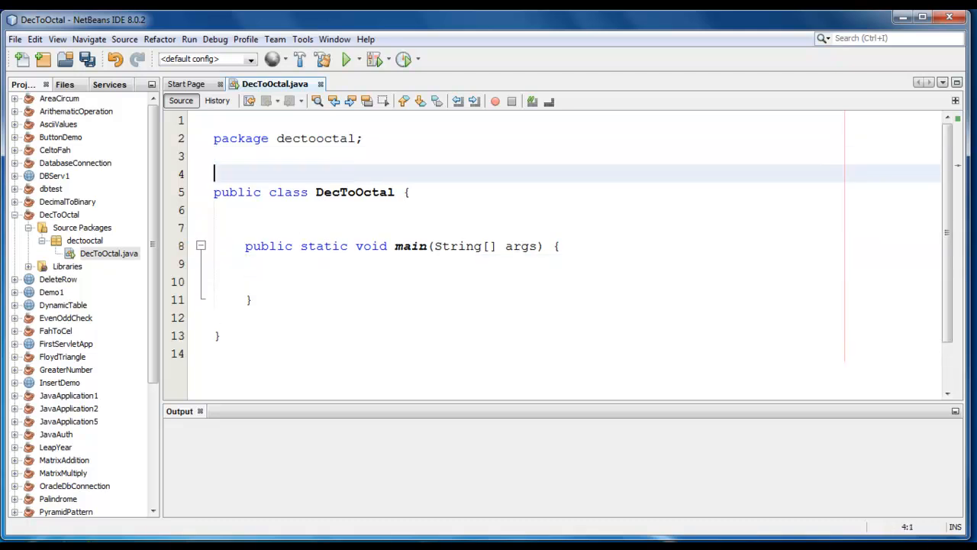
text(impore)
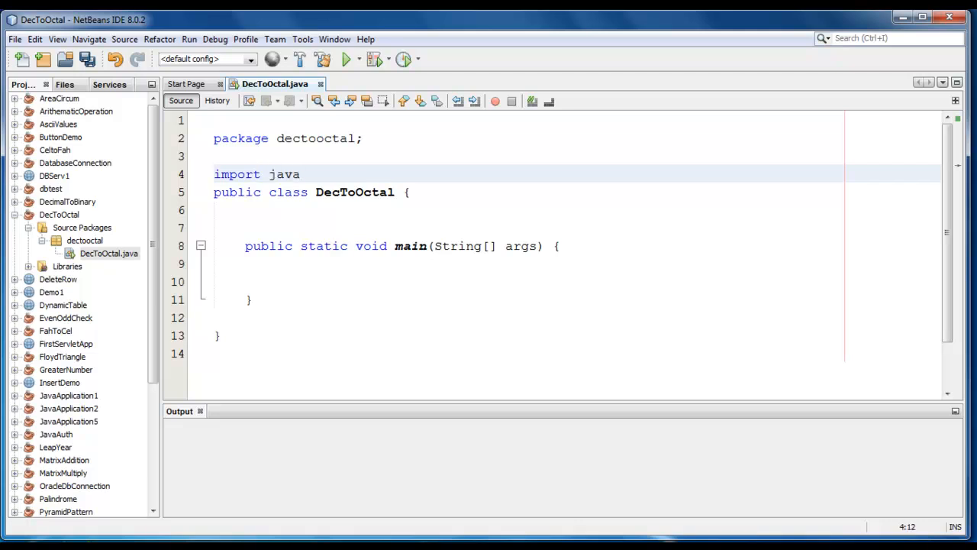
text(.util.)
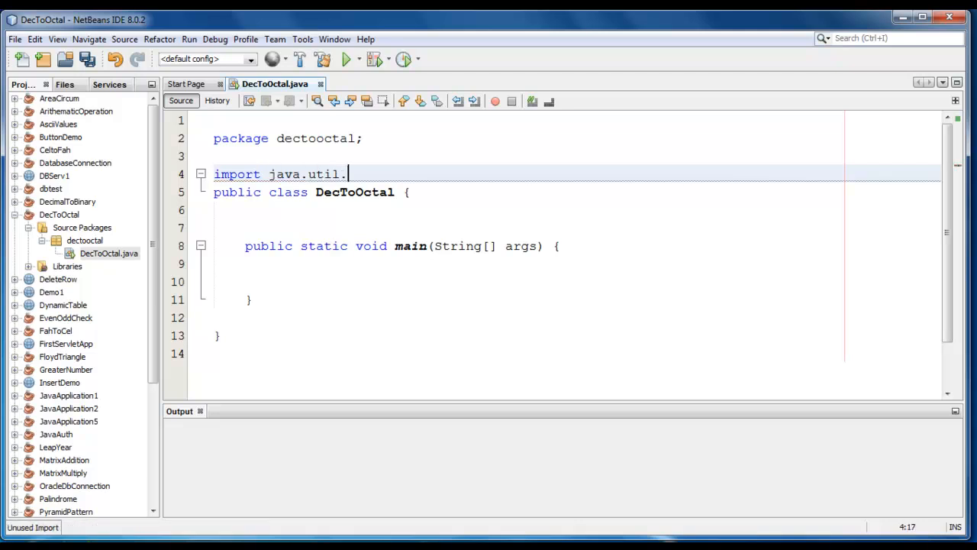
text(Scanner;)
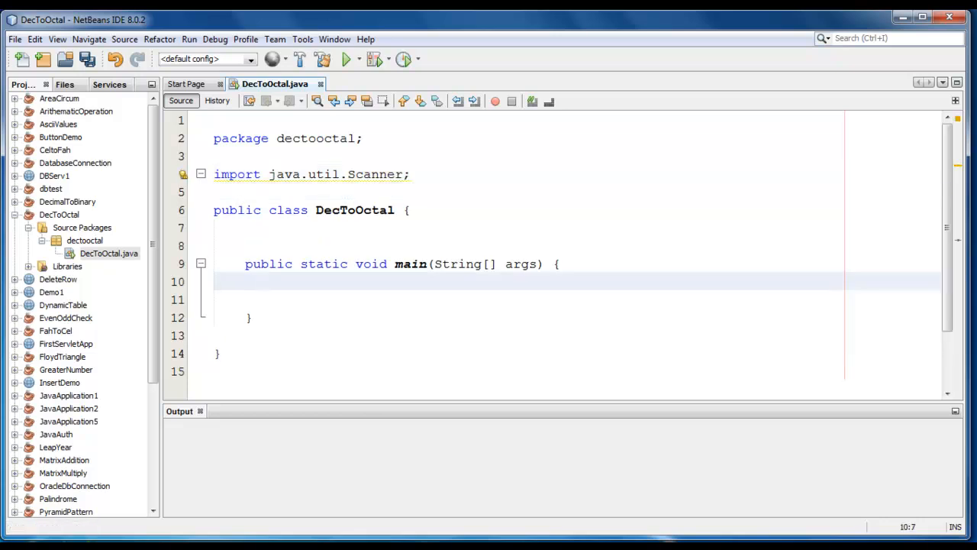
- Declare int decimal_num,i; as the first line of main
key(enter)
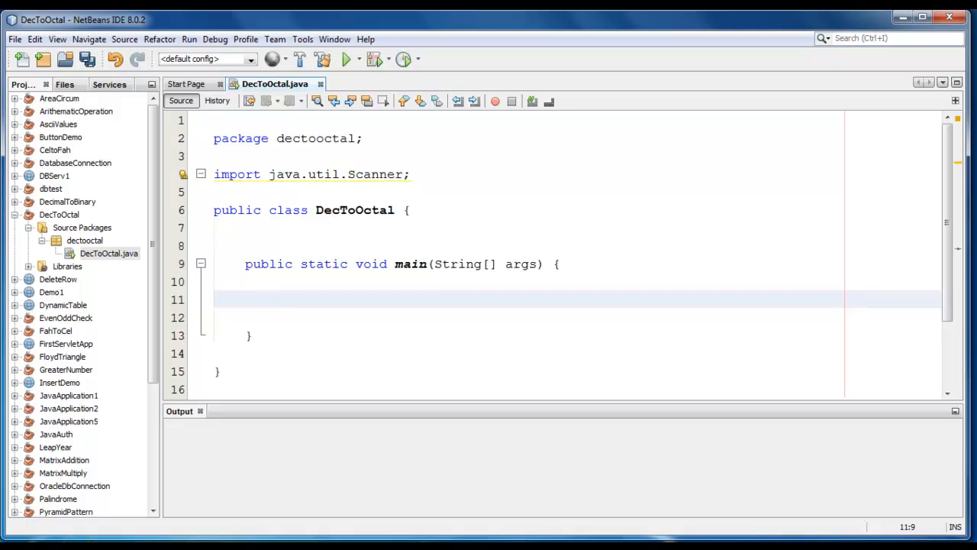
text(int dec)
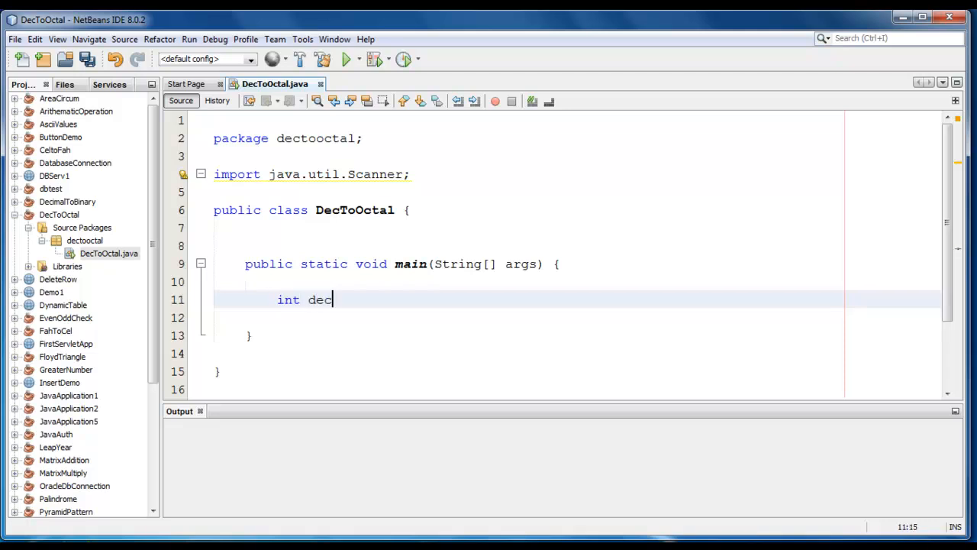
text(imal)
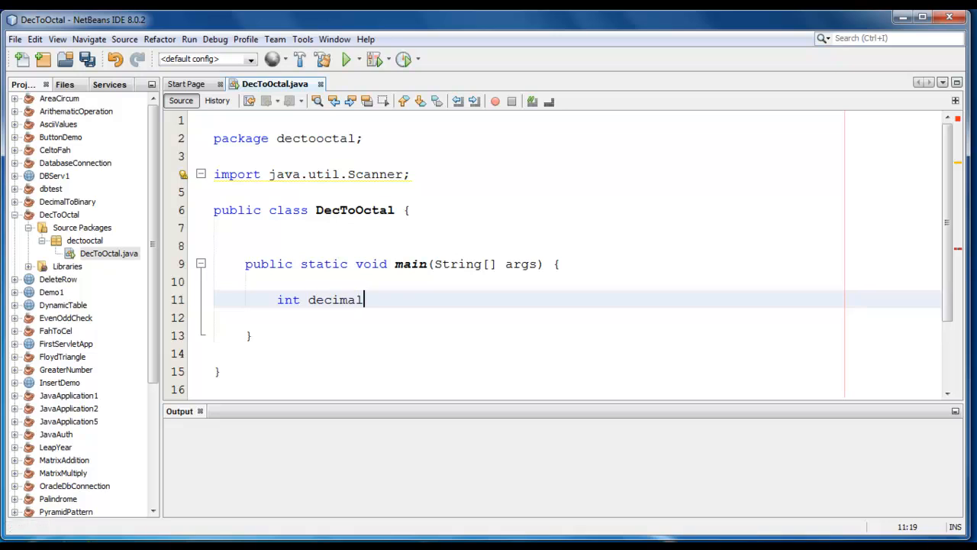
text(_num)
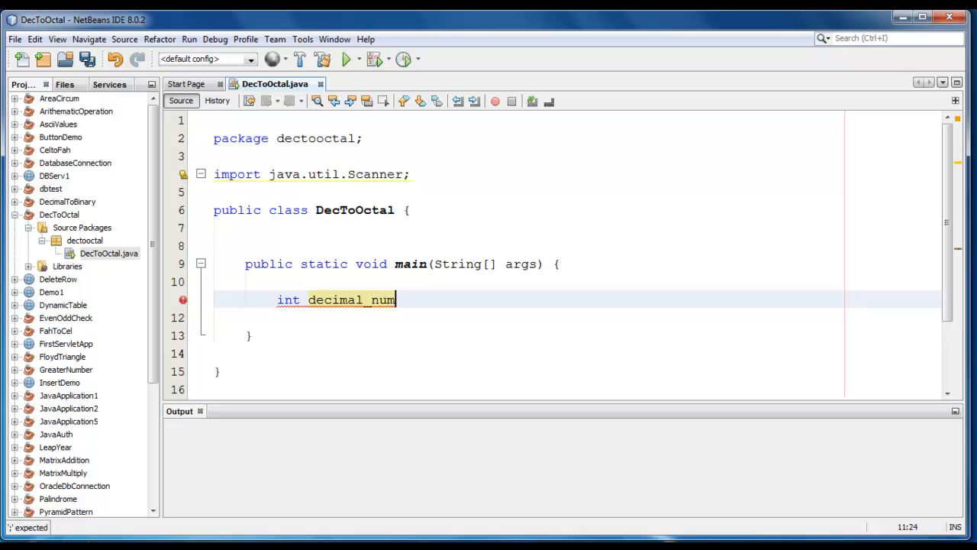
text(,)
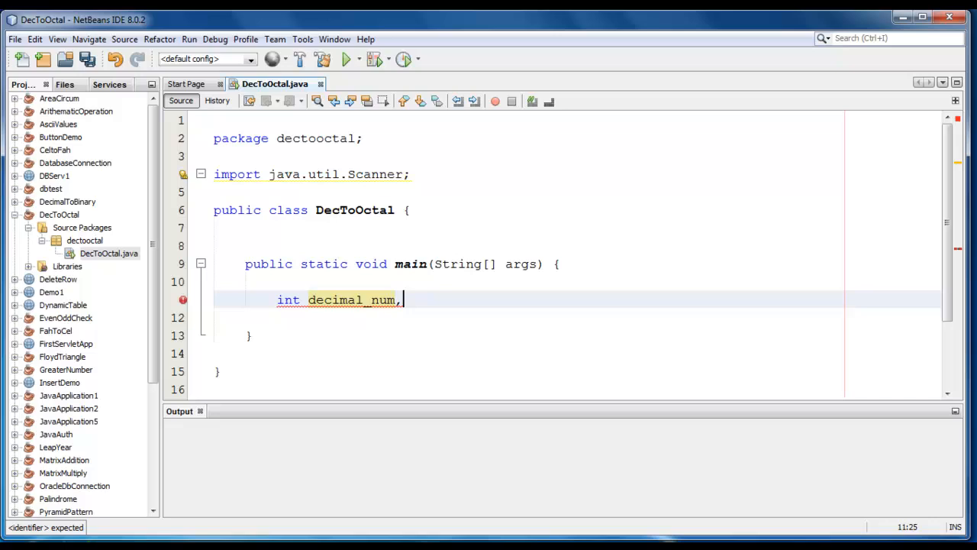
text(i;)
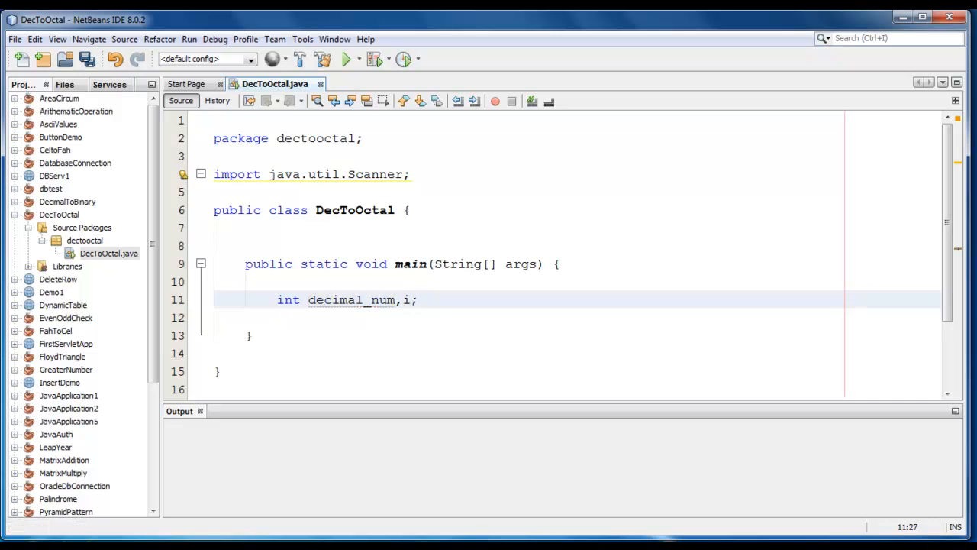
- Declare int octal_num[]=new int[100]; on the next line
key(enter)
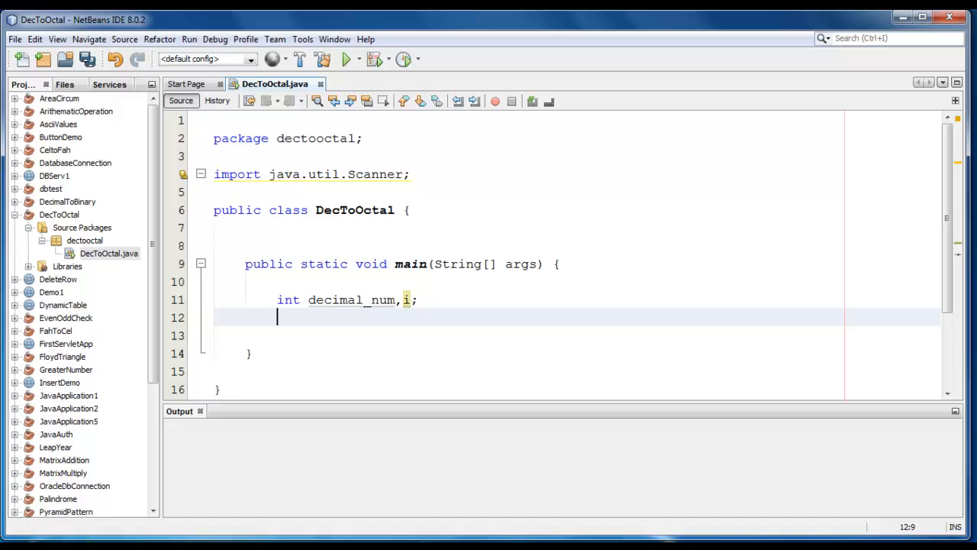
text(int)
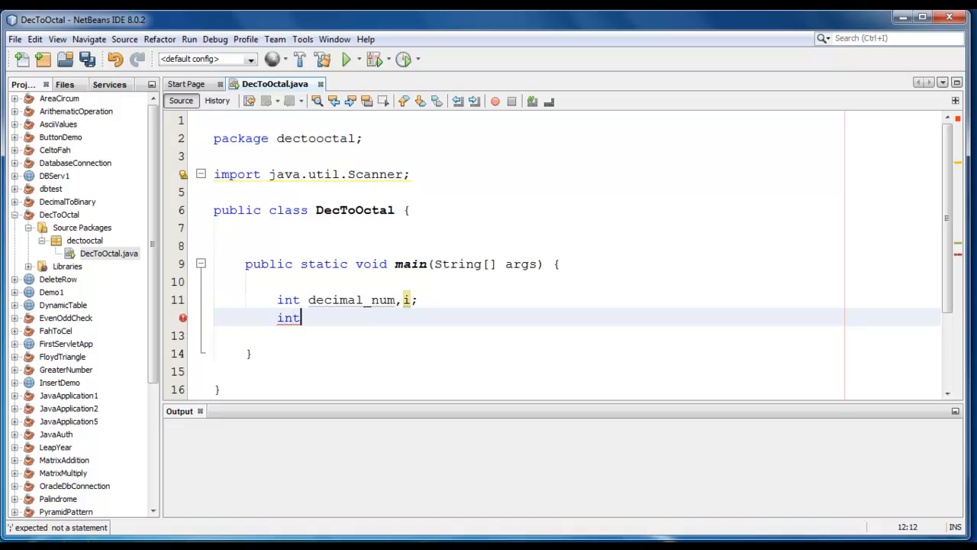
text(octa)
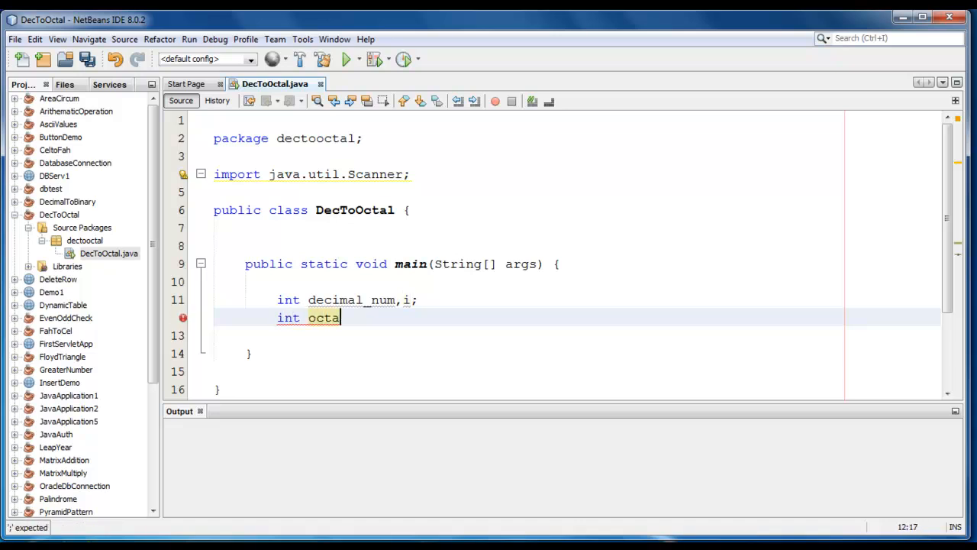
text(_nu)
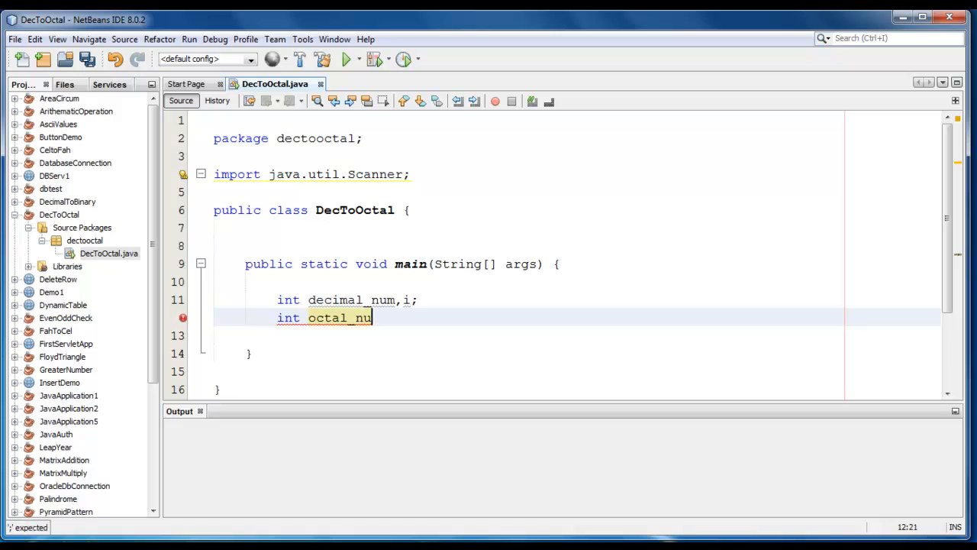
text(m[])
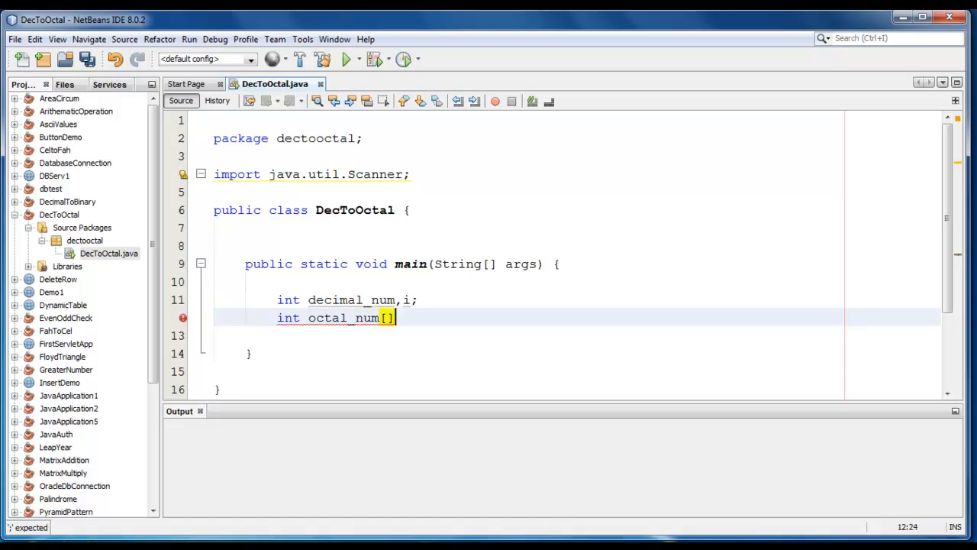
text(=nb)
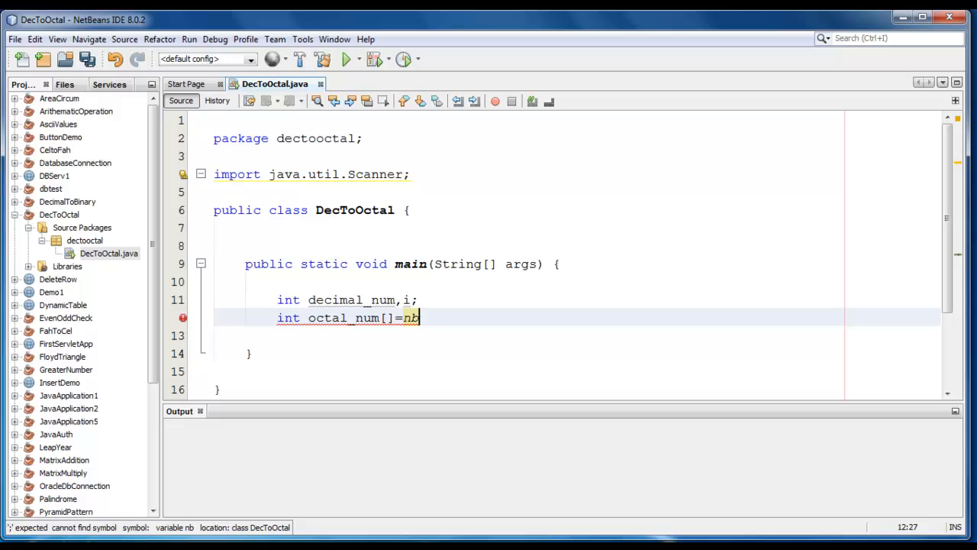
text(new in)
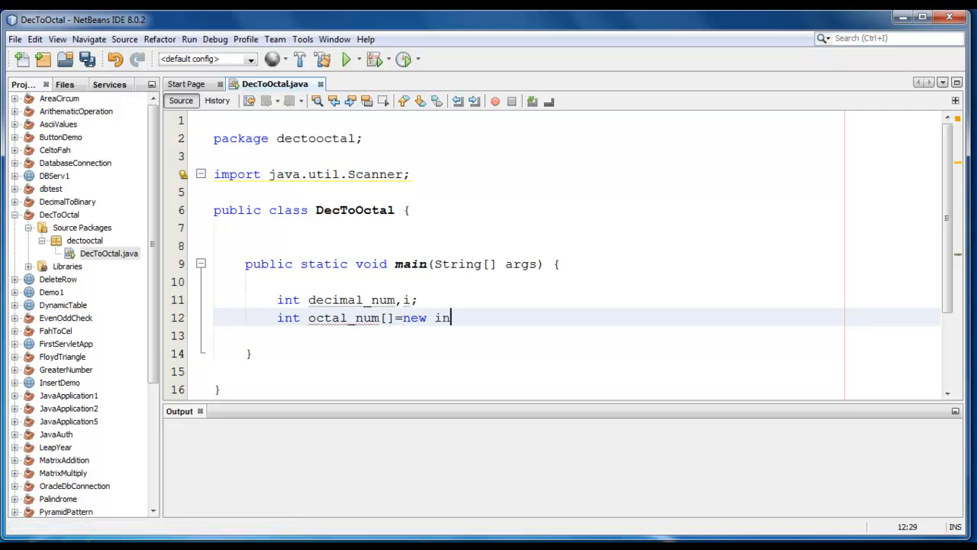
text(t[];)
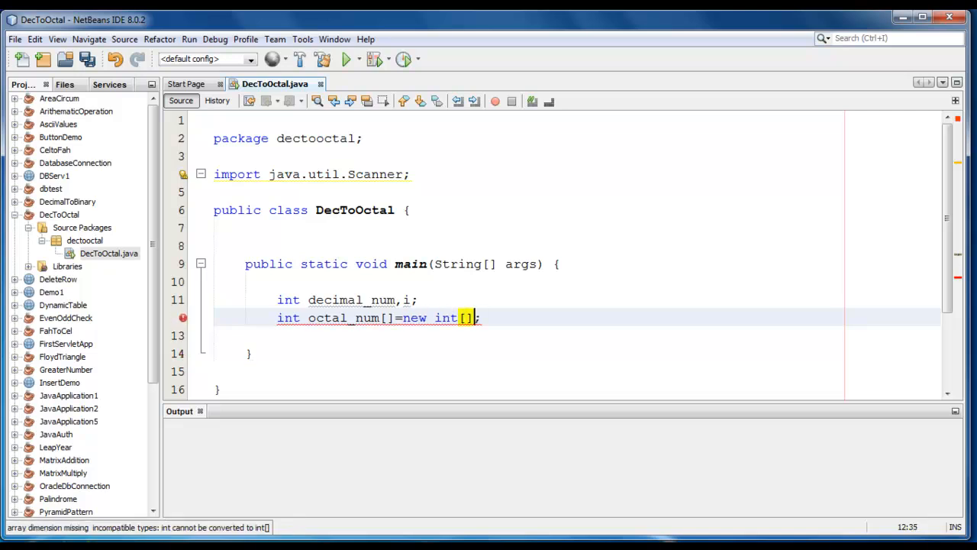
text(100)
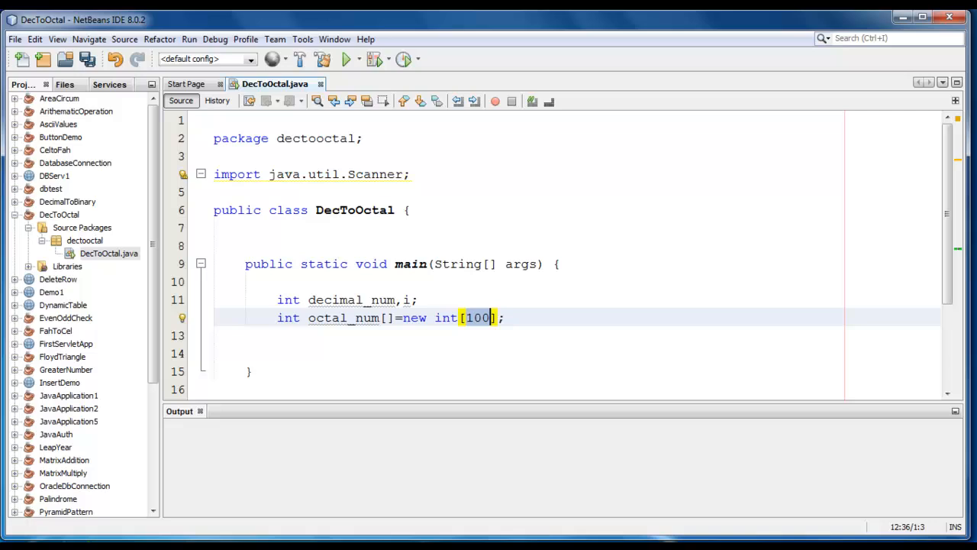
- Write Scanner user_input=new Scanner(System.in); inside main
scroll(up, 3)
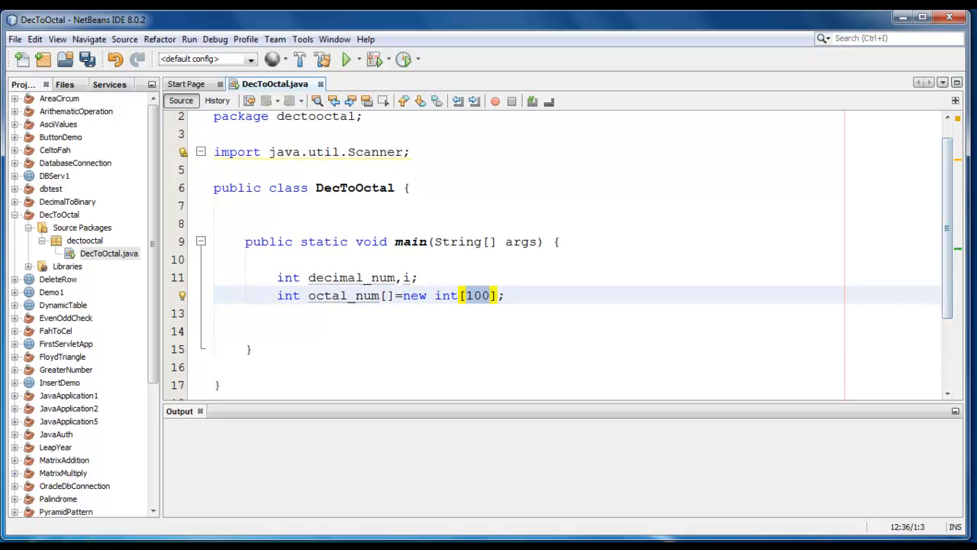
text(Sc)
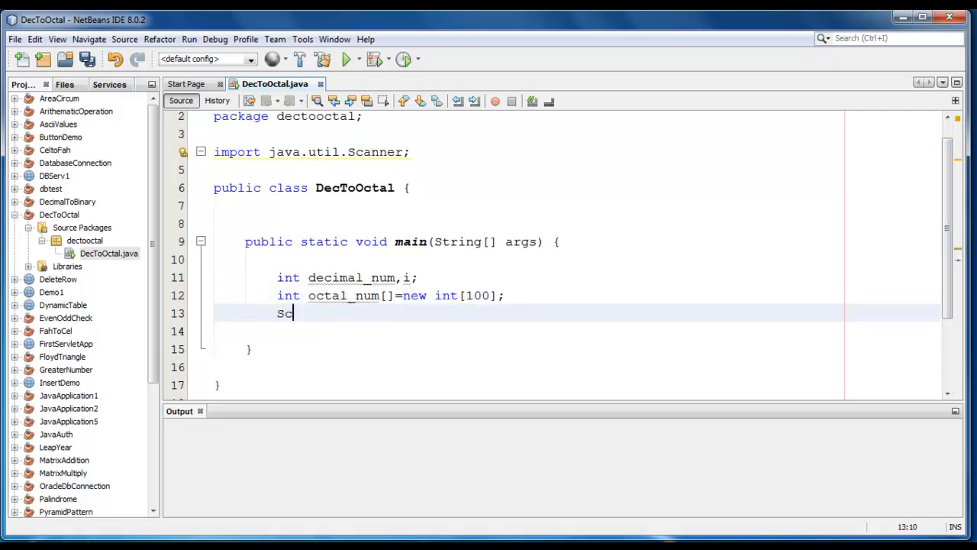
text(canner)
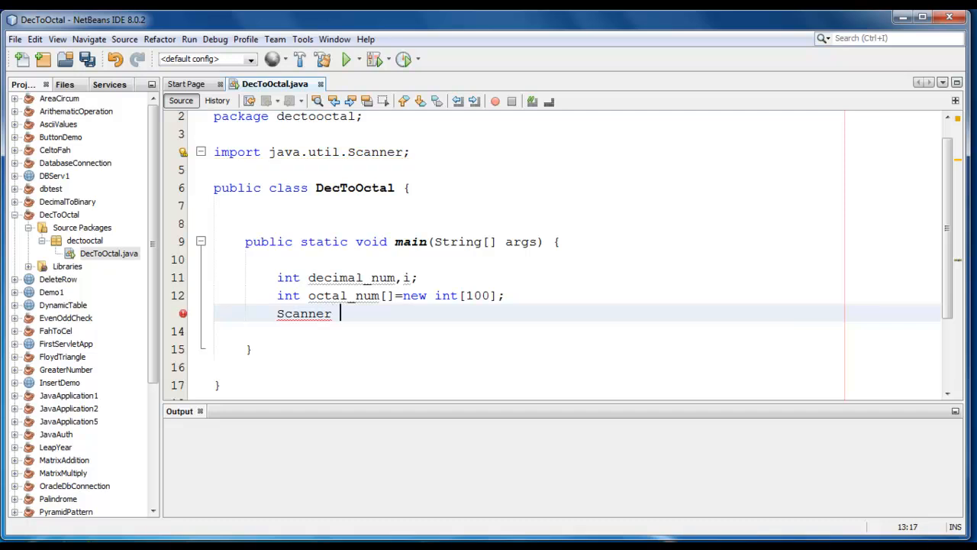
text(user)
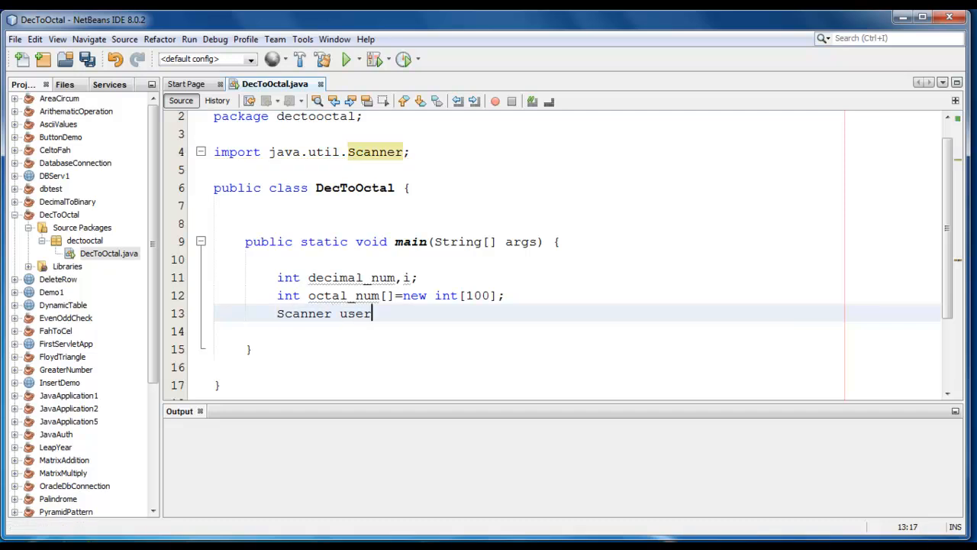
text(_input=)
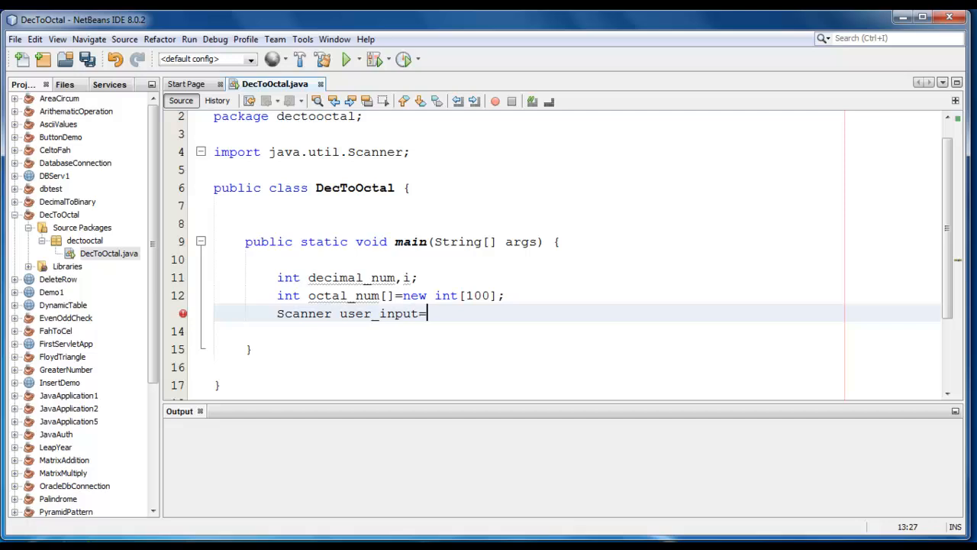
text(new Scanne)
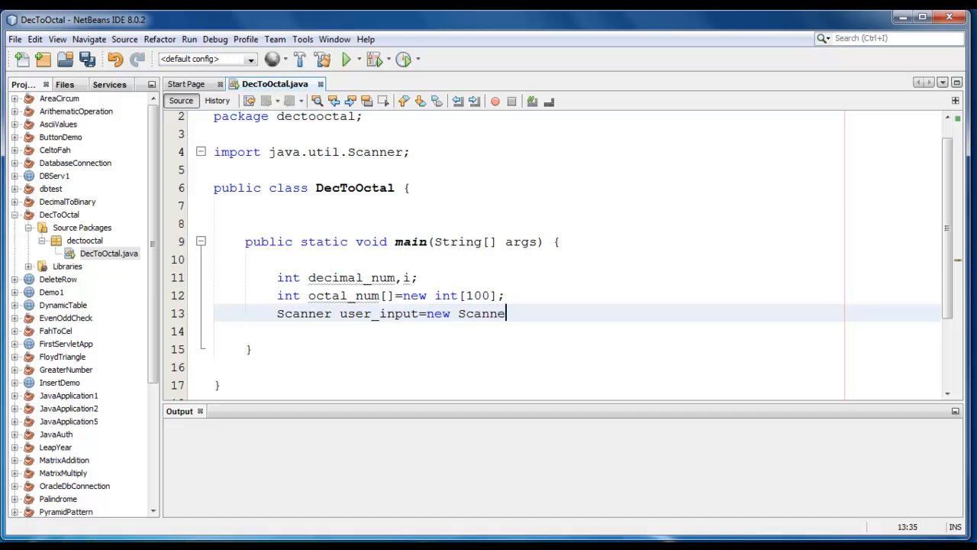
text(r();)
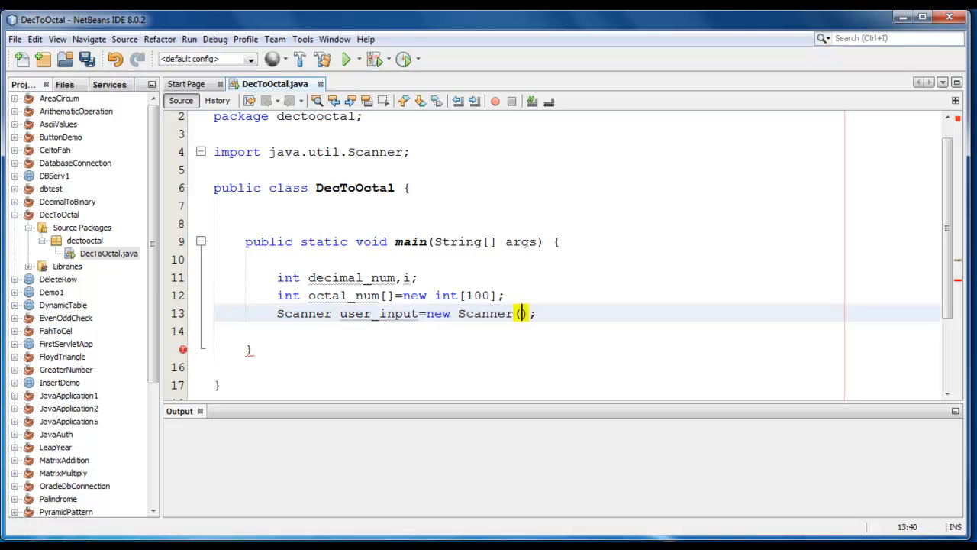
text(System.i)
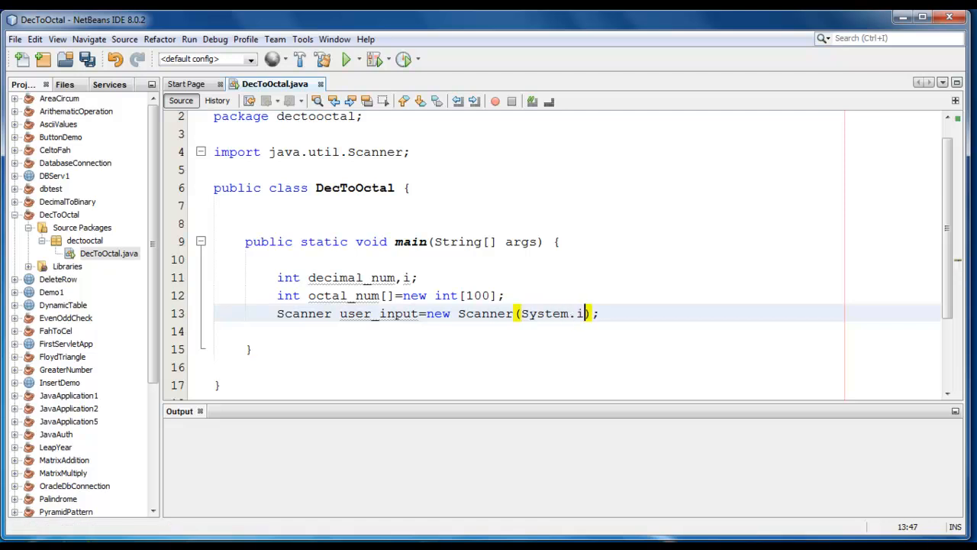
text(n)
key(enter)
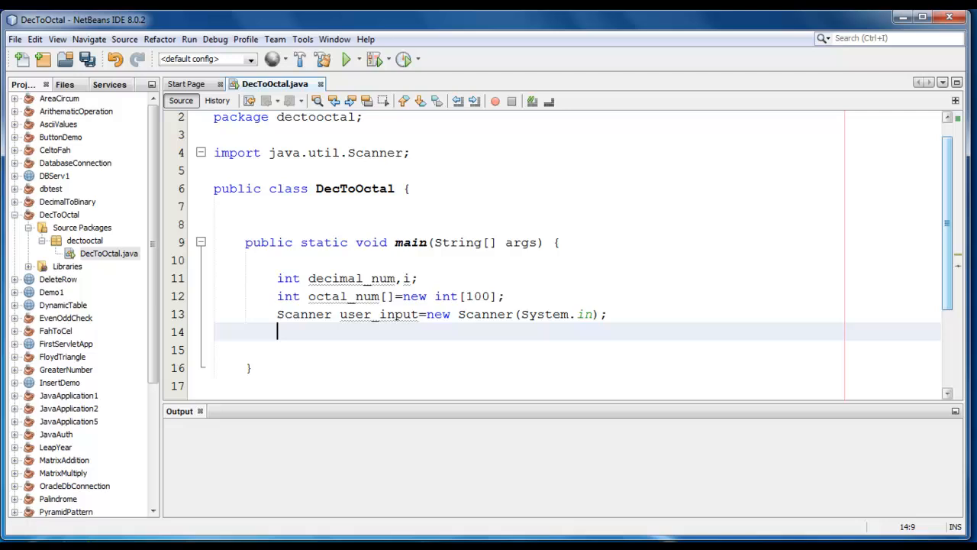
- Add a System.out.print prompt reading "Enter any decimal number :"
scroll(down, 3)
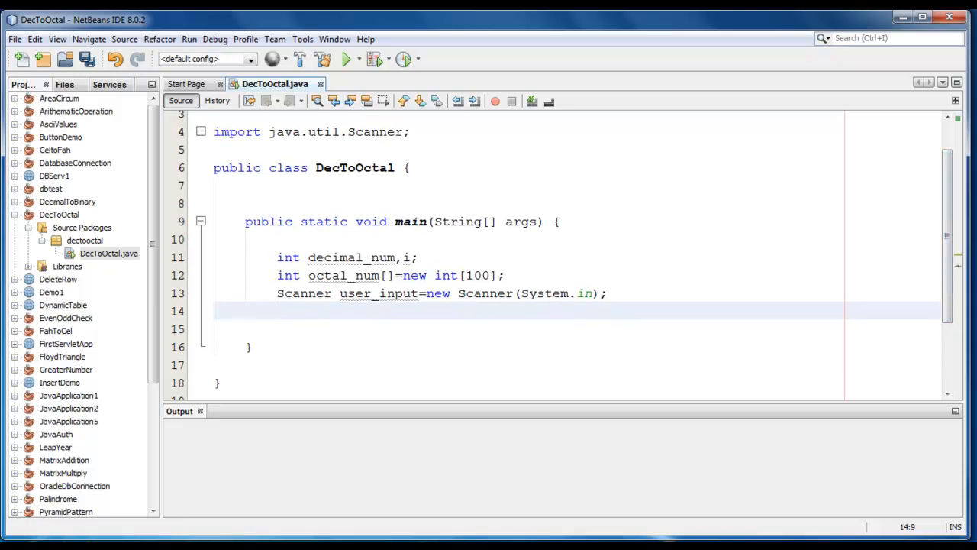
text(Syste)
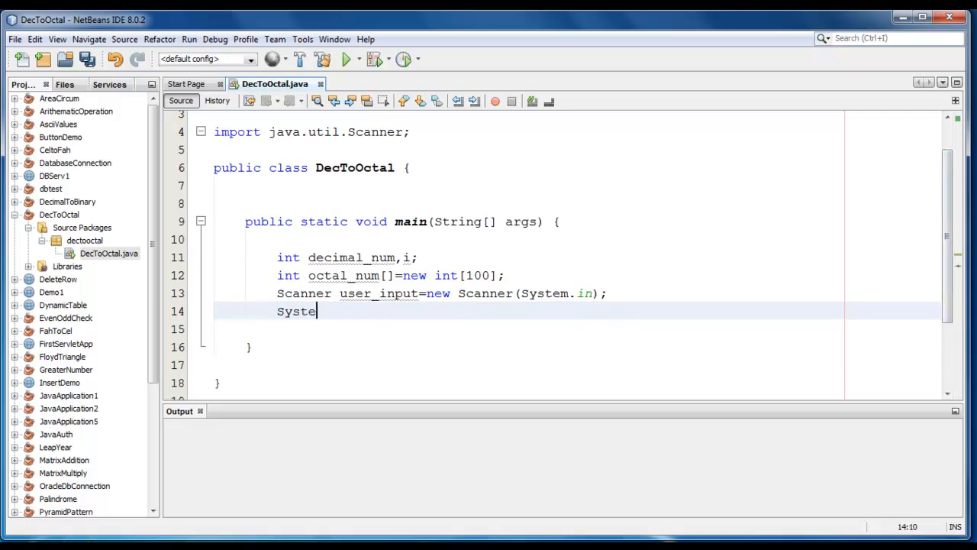
text(m.out.print();)
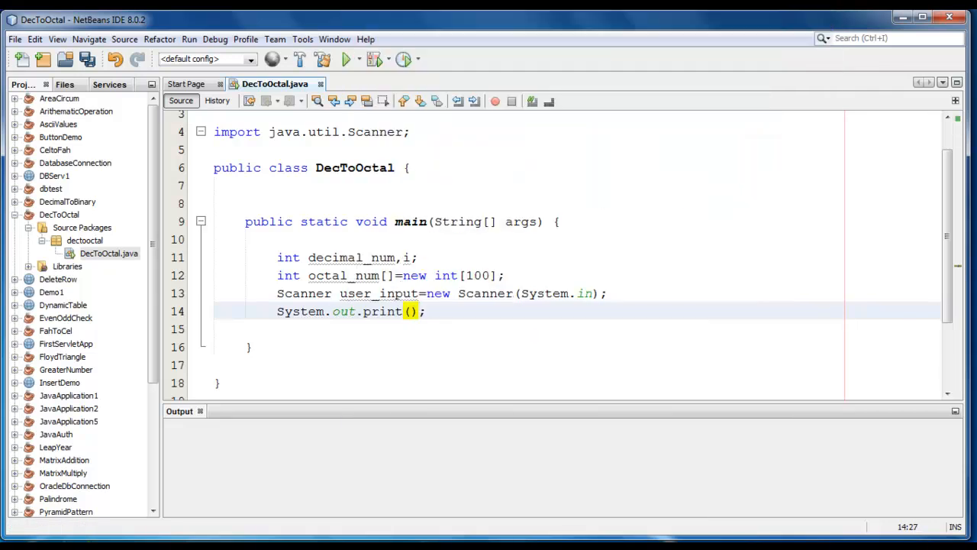
text(")
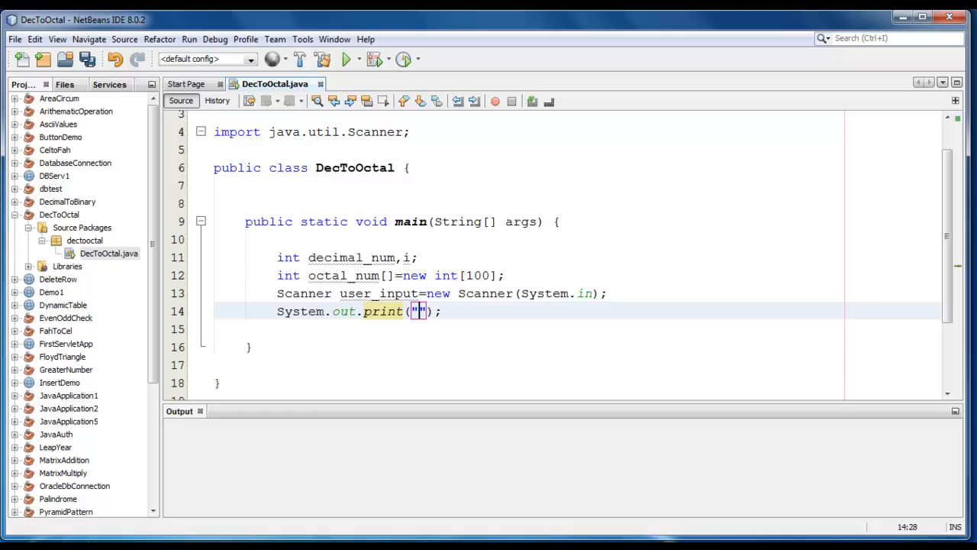
text(Enter any number)
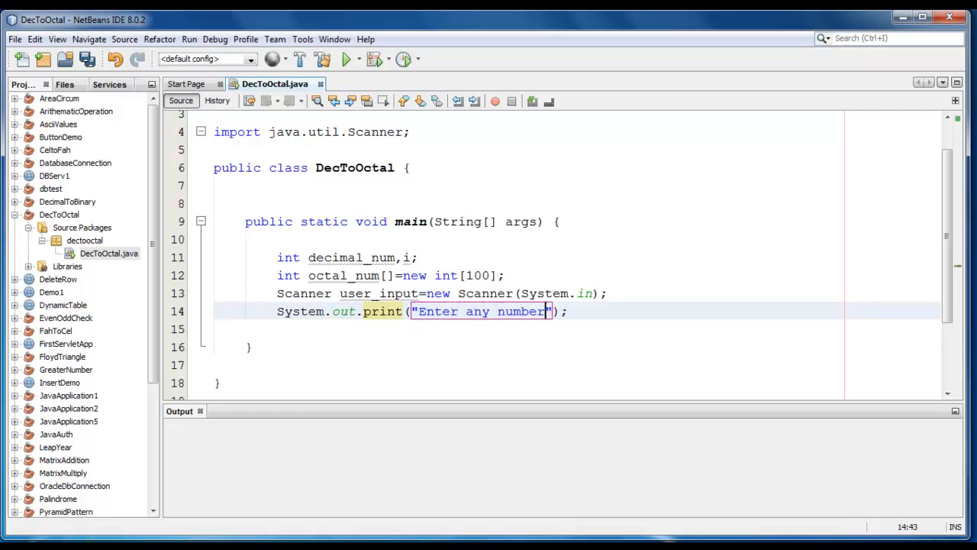
text(:)
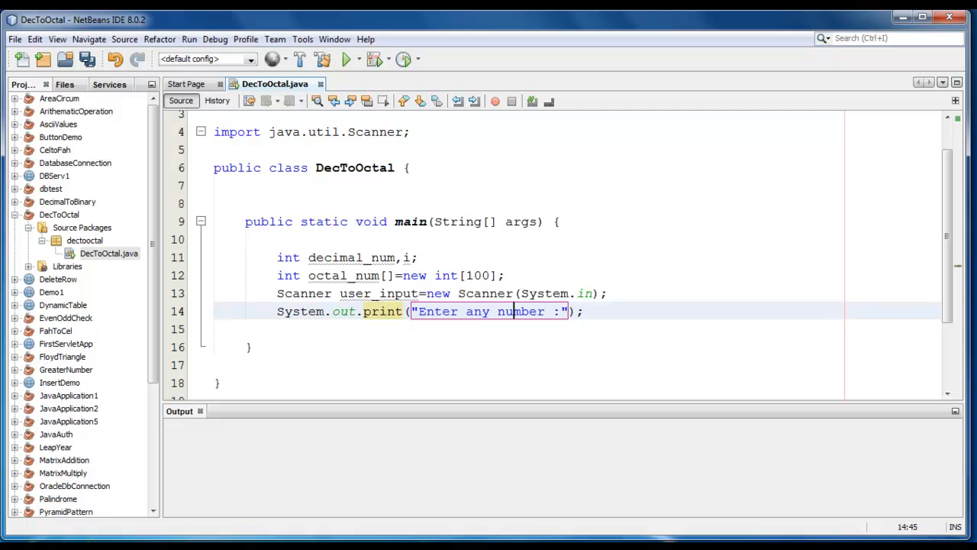
text(deciam)
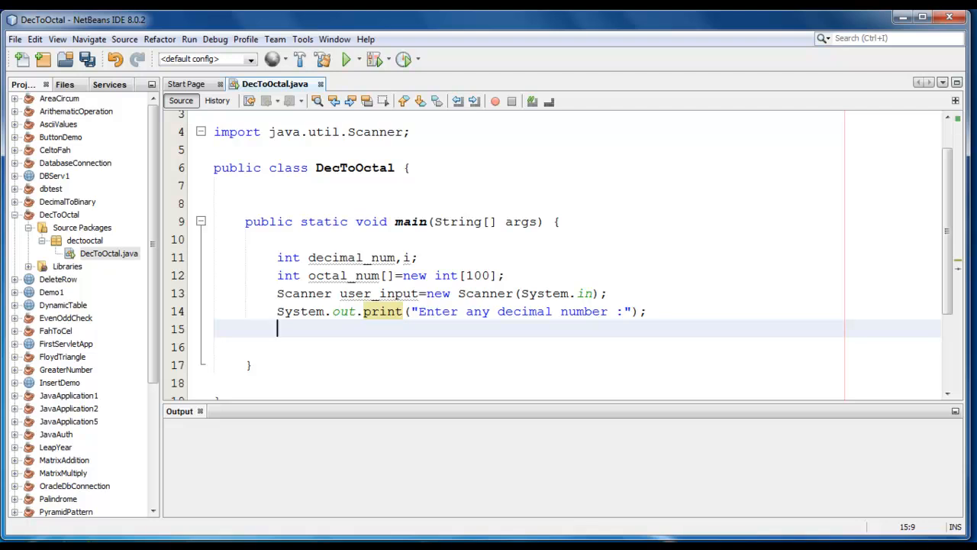
- Read the input with decimal_num=user_input.nextInt();
text(dec)
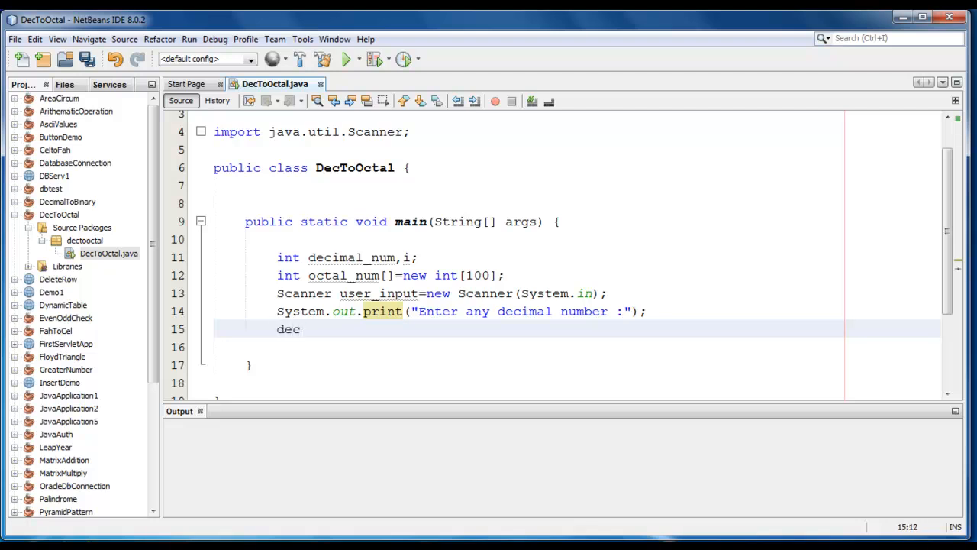
text(imal)
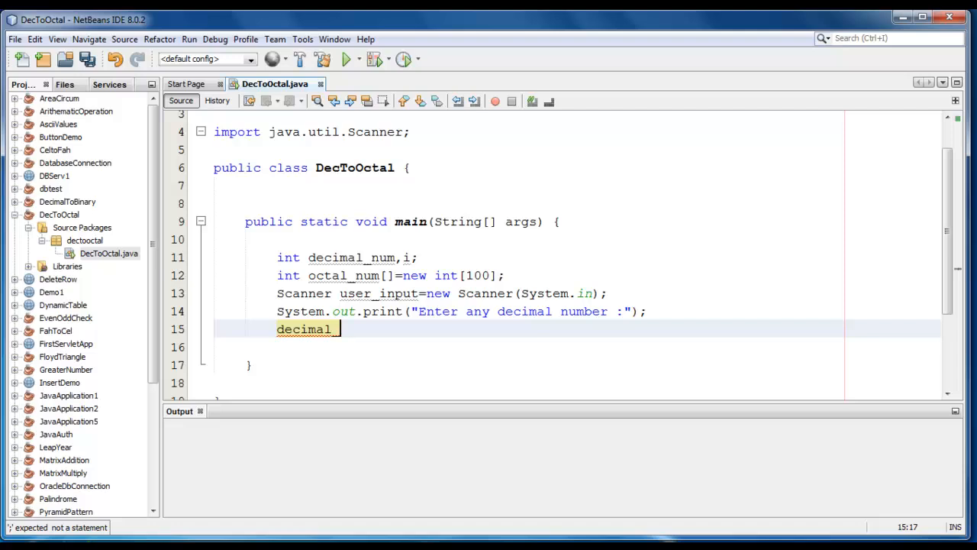
text(_num=use)
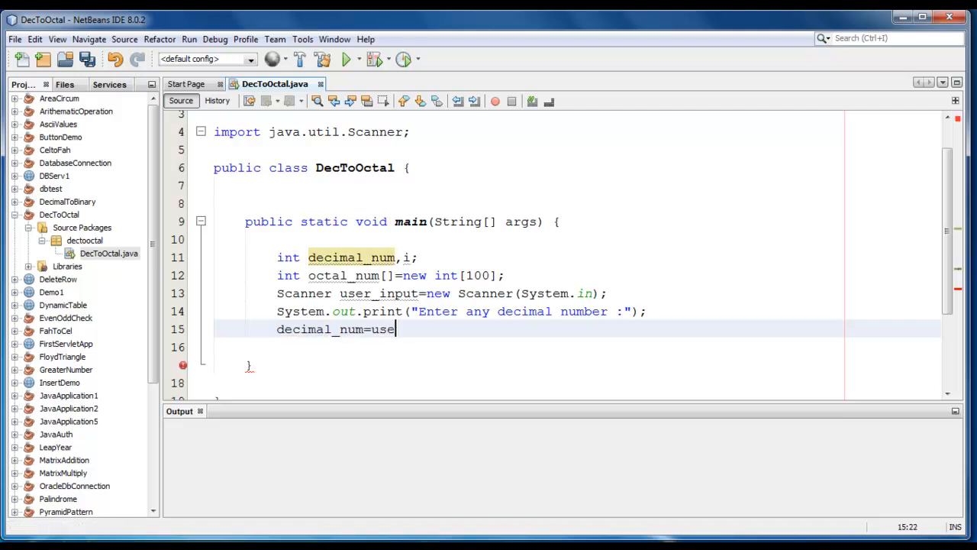
text(r_inpu)
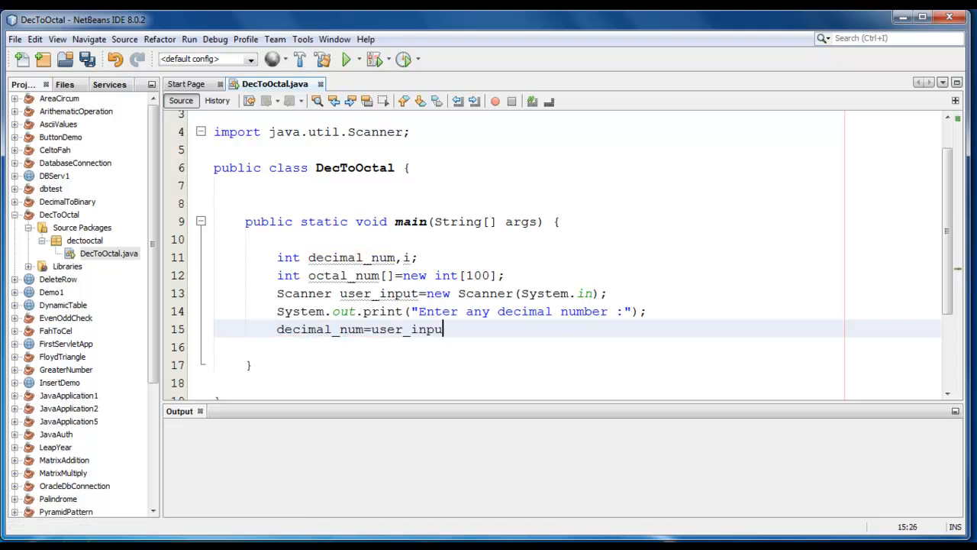
text(.netx)
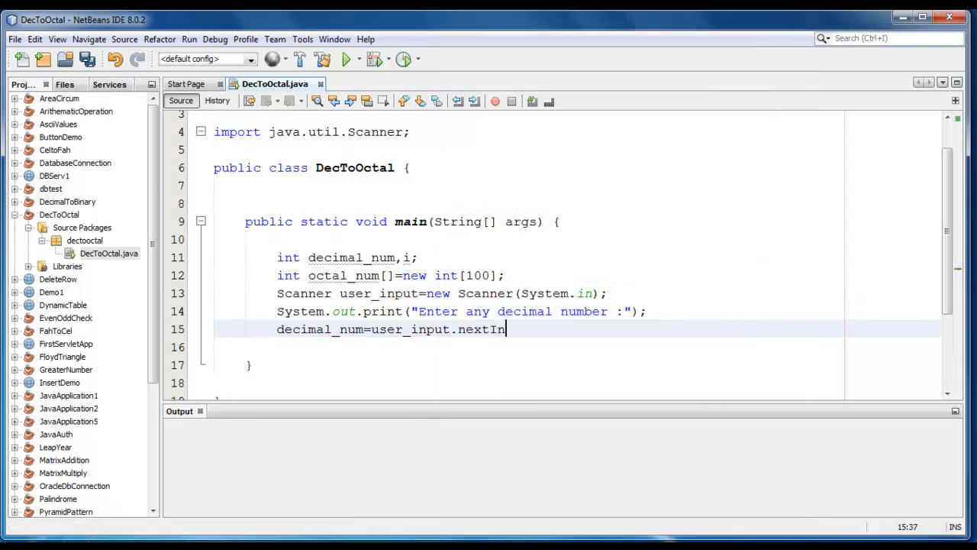
text(t();)
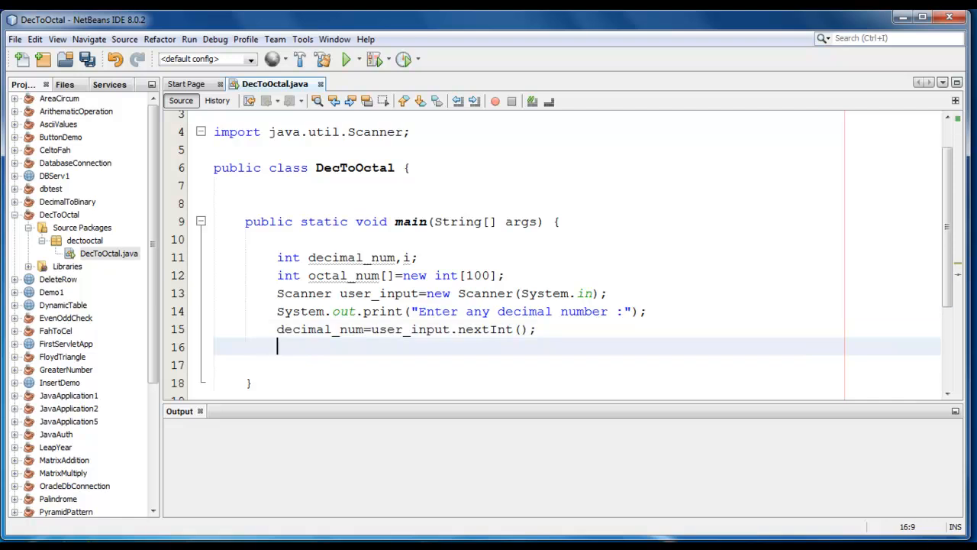
- Add temp to the int declaration and copy the input with temp=decimal_num;
scroll(down, 3)
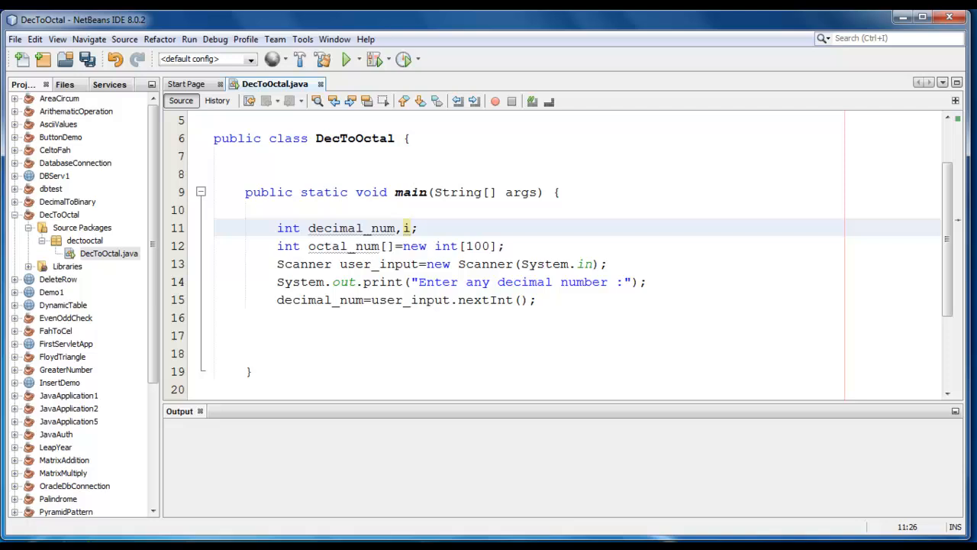
text(,t)
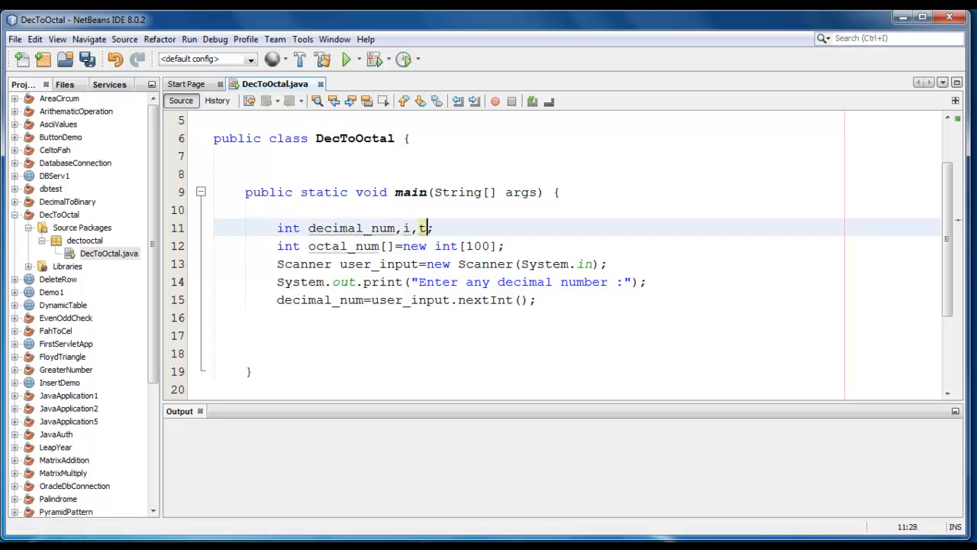
text(emp)
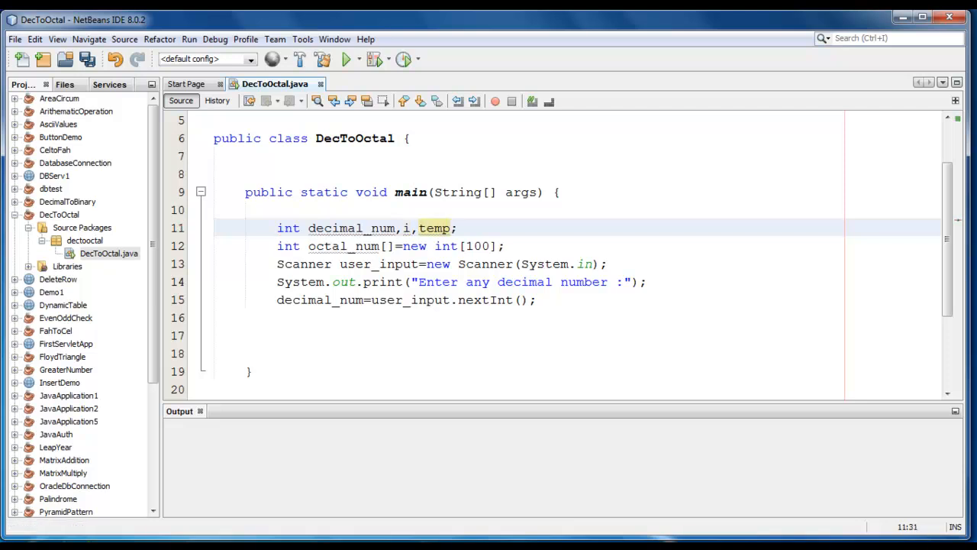
click(452, 228)
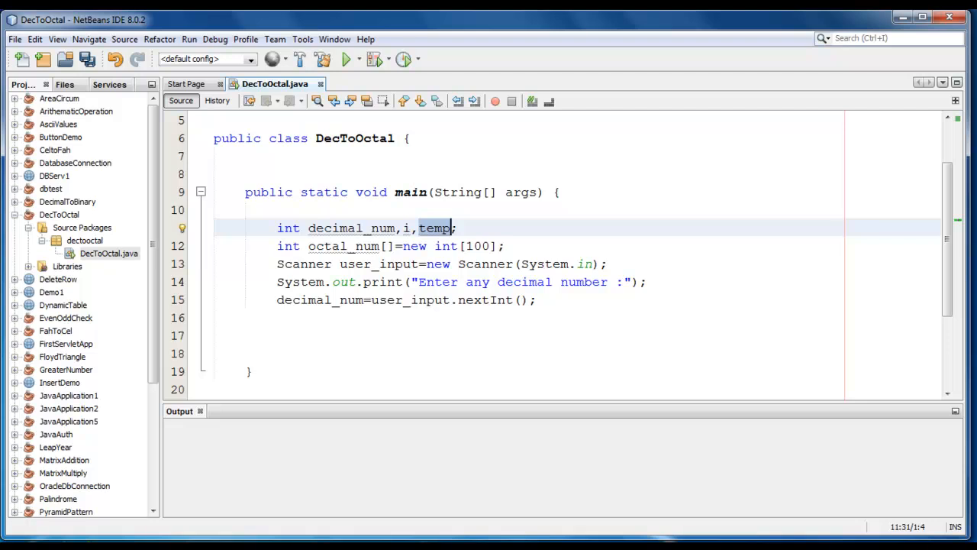
text(te)
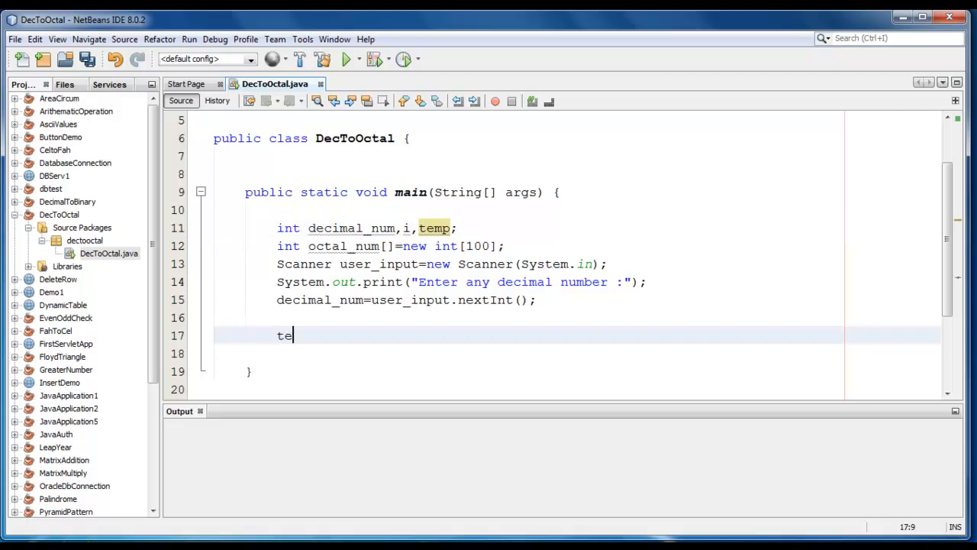
text(mp=)
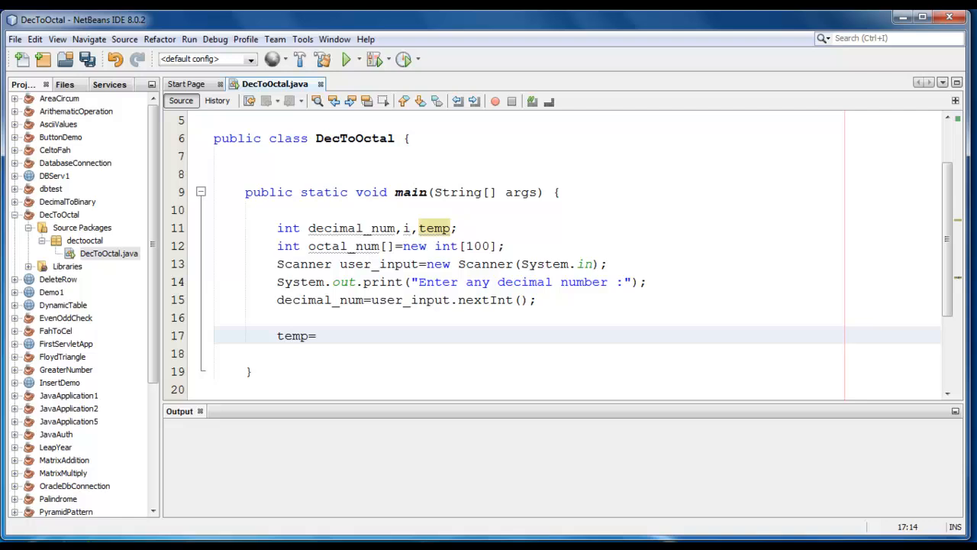
text(deci)
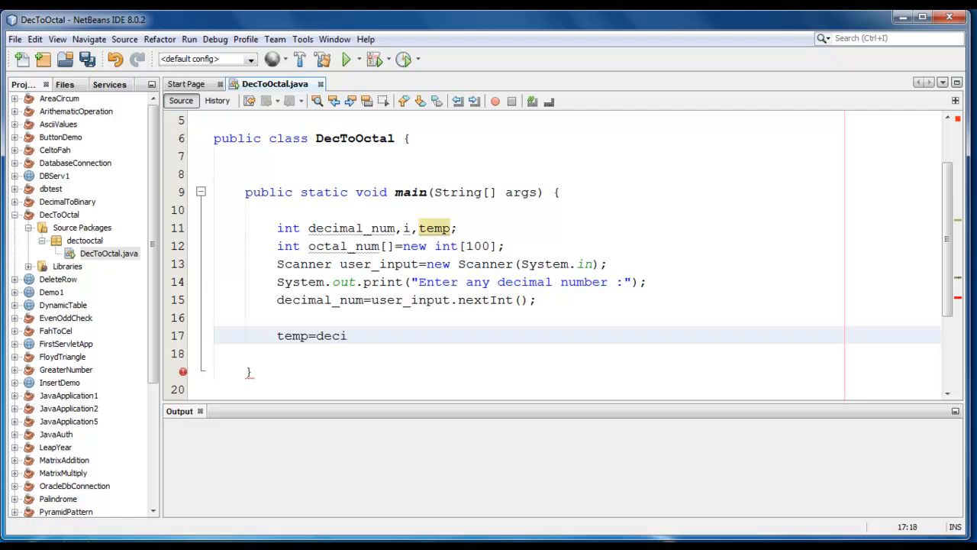
text(mal_nu)
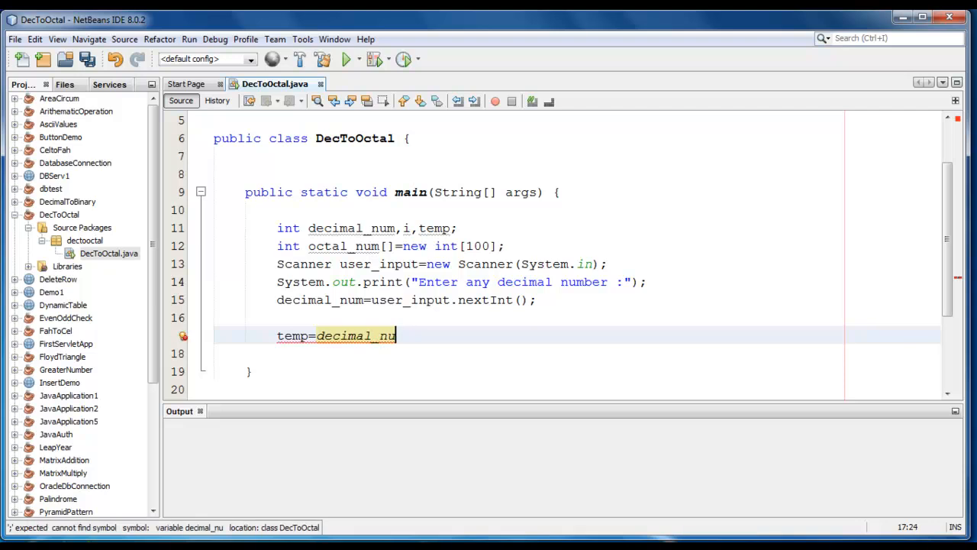
text(m;)
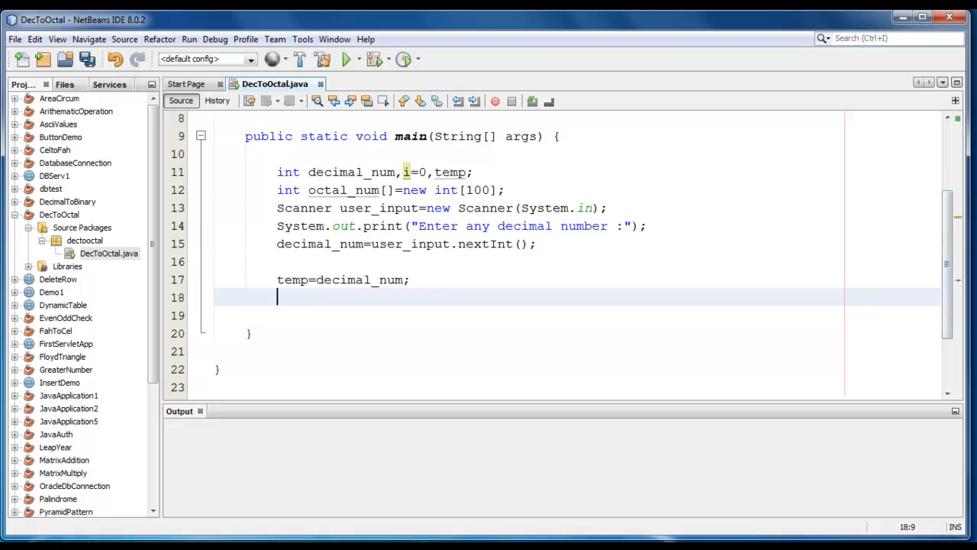
- Write while(temp!=0) with octal_num[i]=temp%8; as its first statement
text(whil)
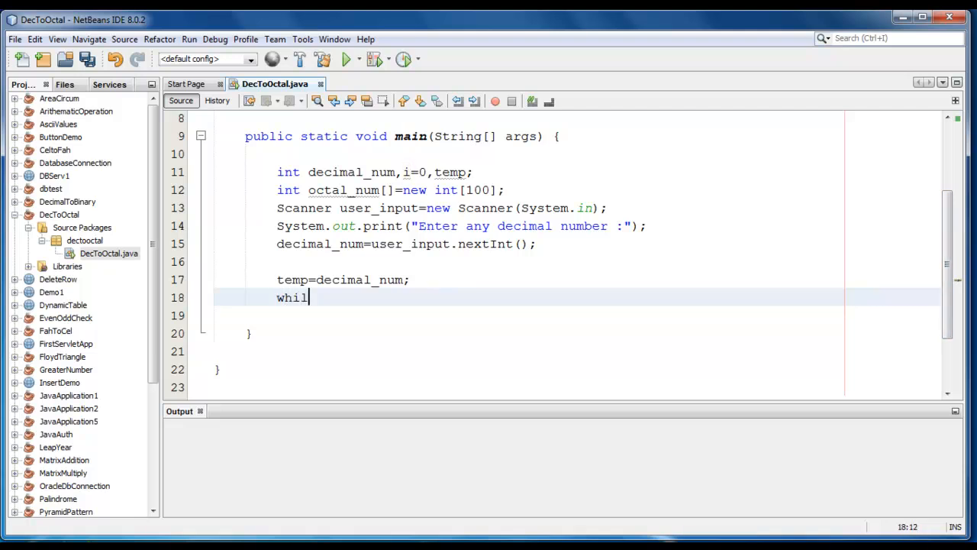
text(e ())
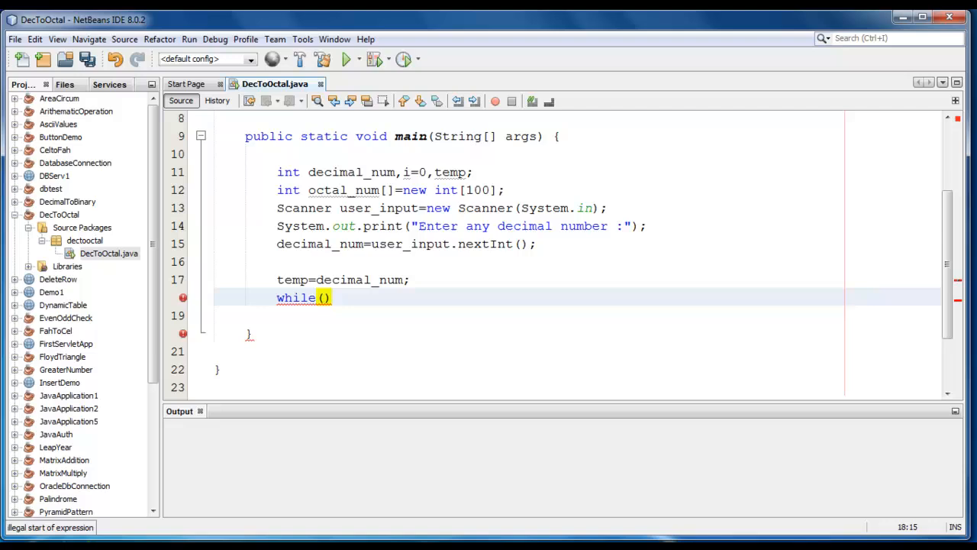
text(temp)
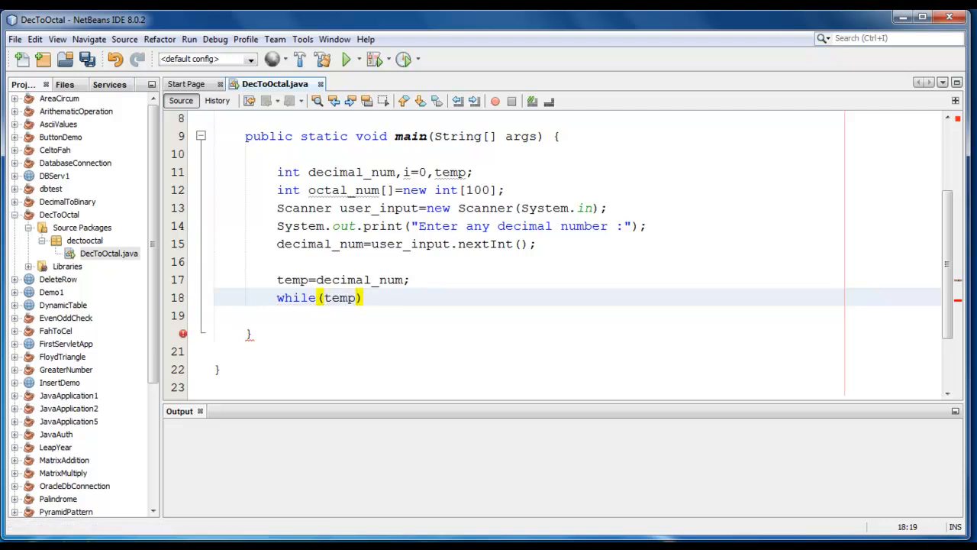
text(!=0)
click(529, 316)
text({)
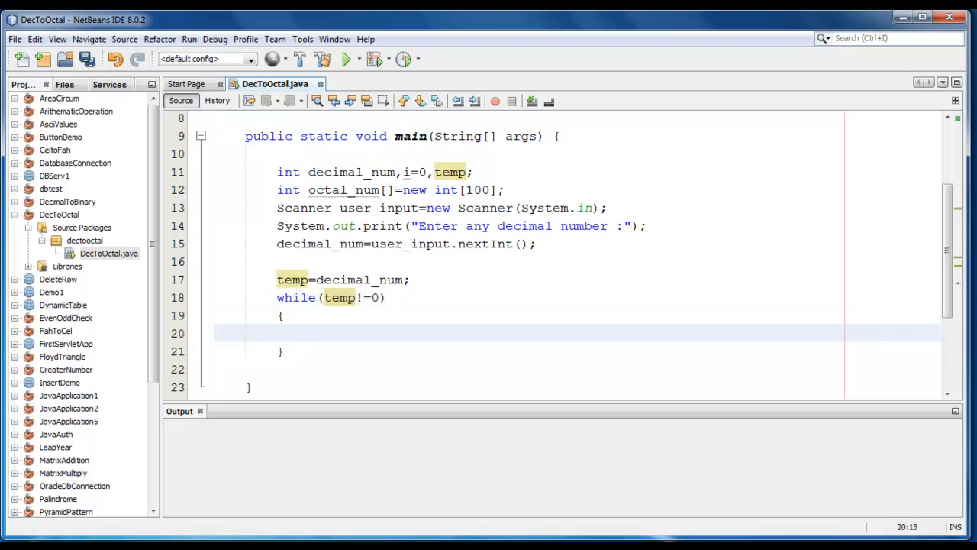
text(octal)
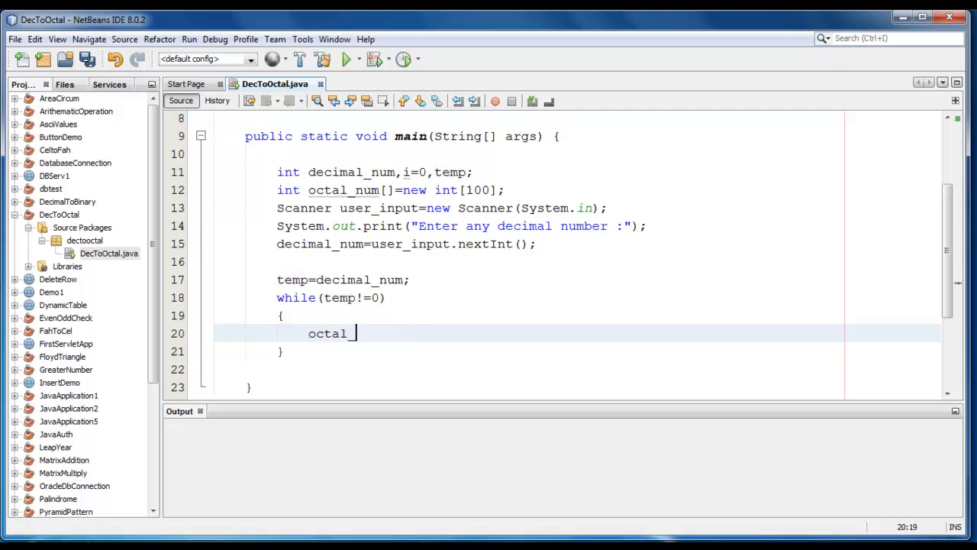
text(_num[])
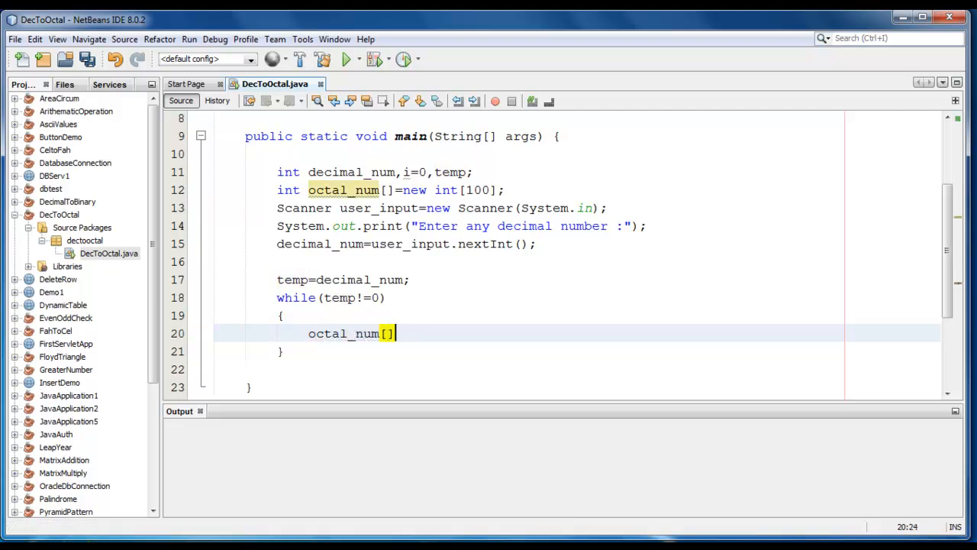
text(i)
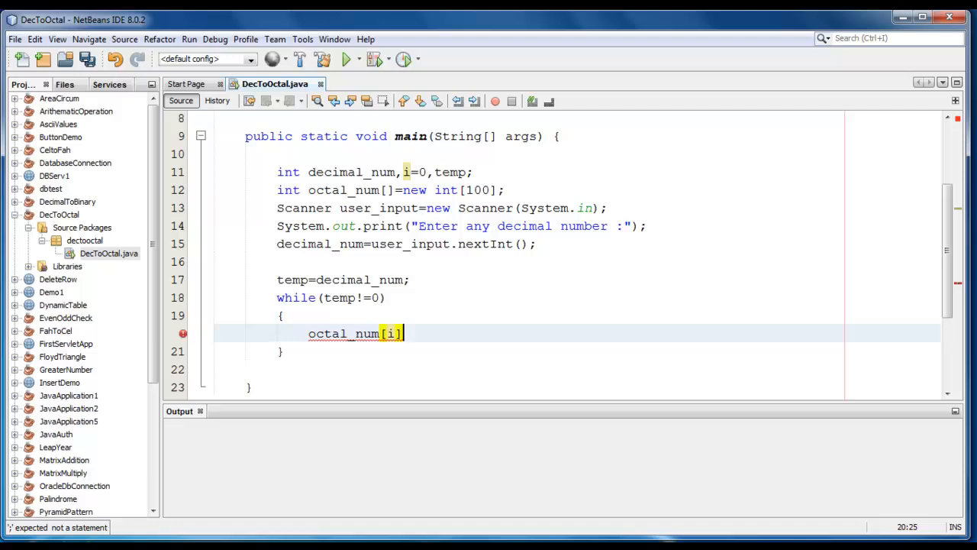
text(=)
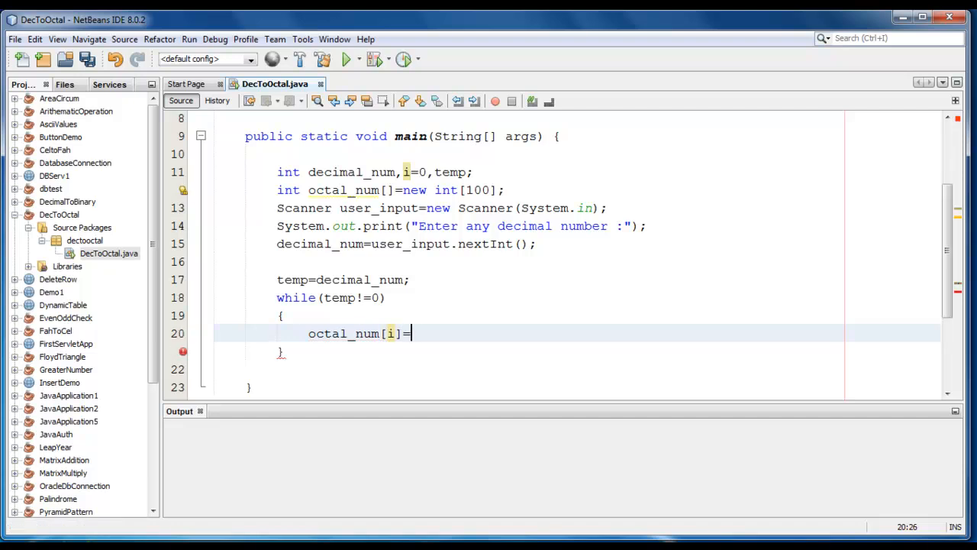
text(temp%)
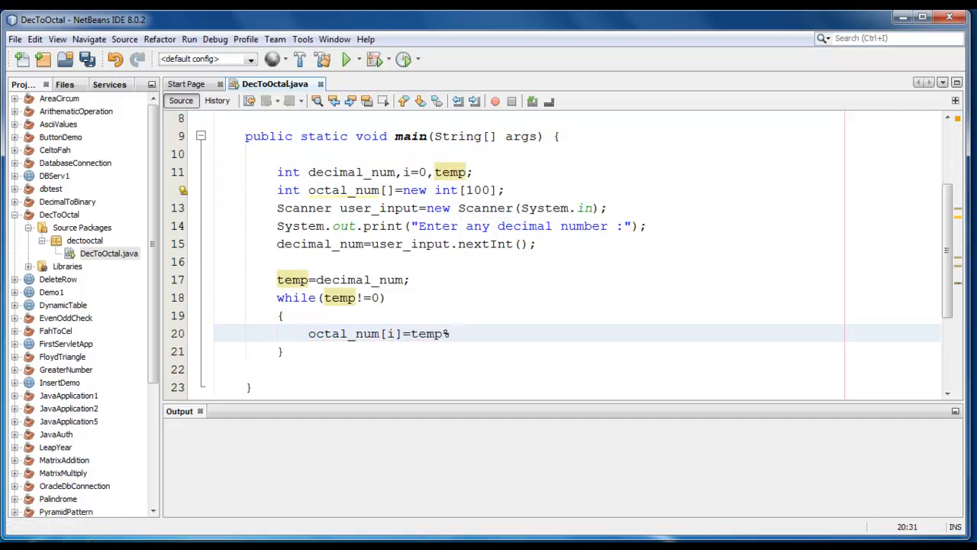
text(8;)
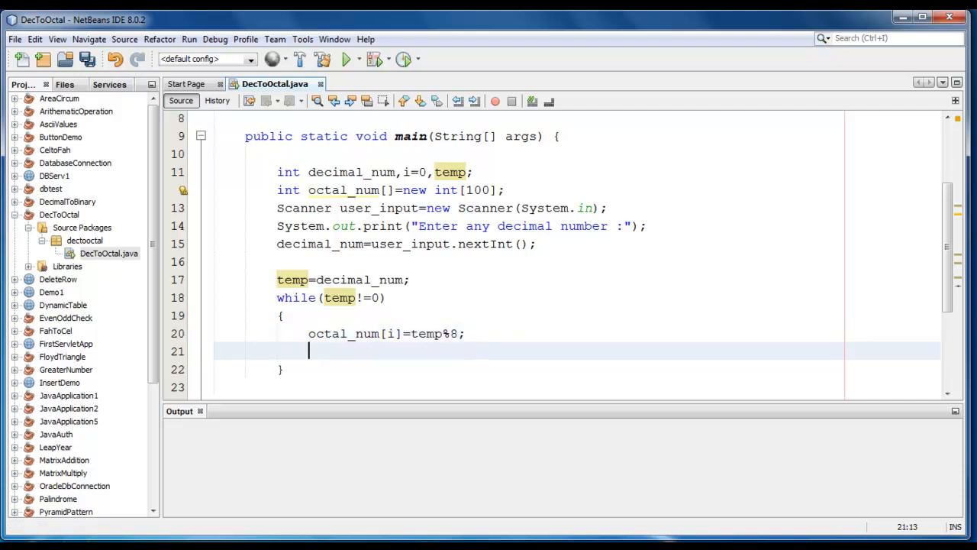
- Complete the loop body with temp=temp/8; and i++;
text(temp)
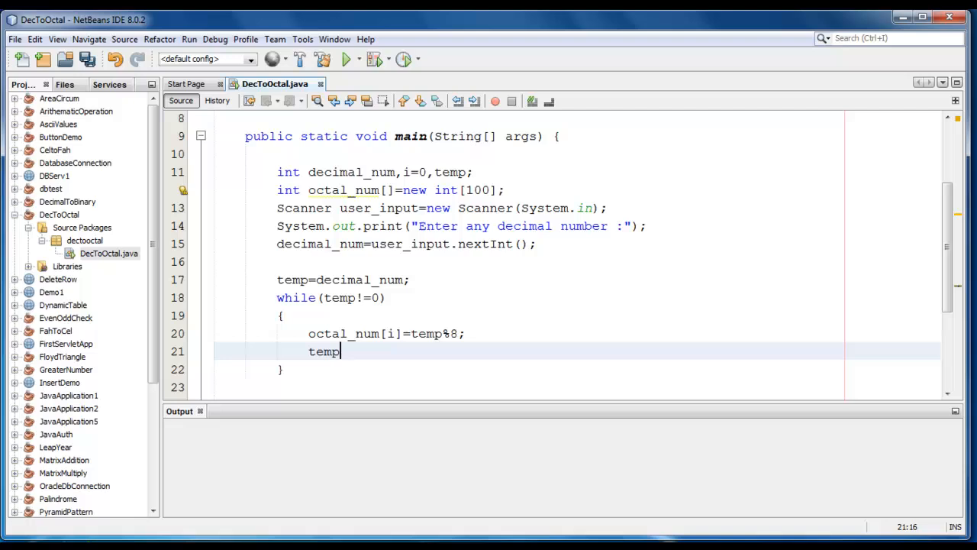
text(=temp/)
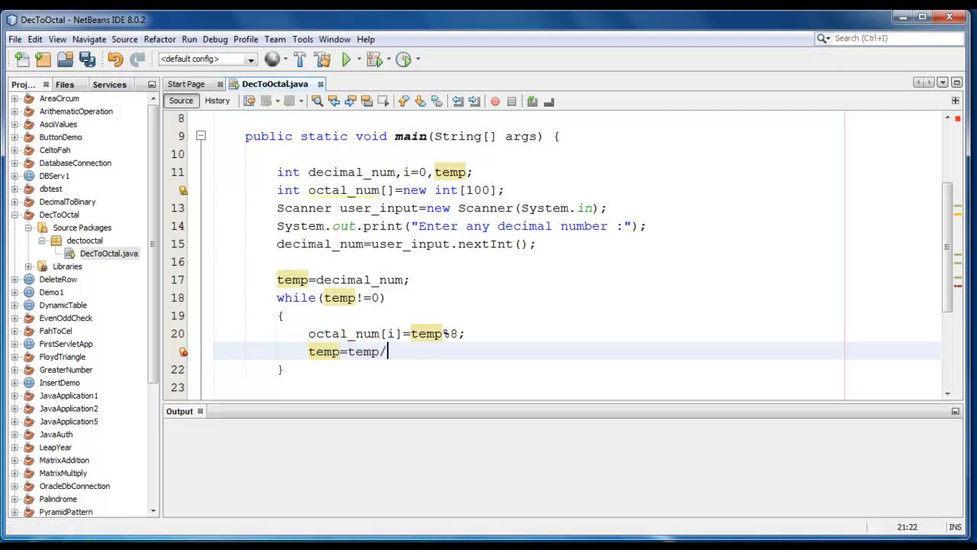
text(8;)
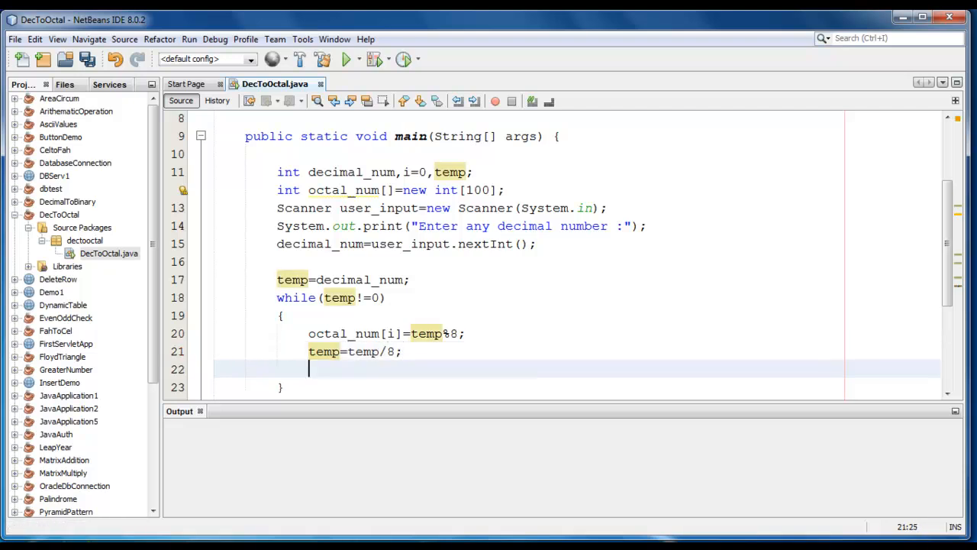
text(i++;)
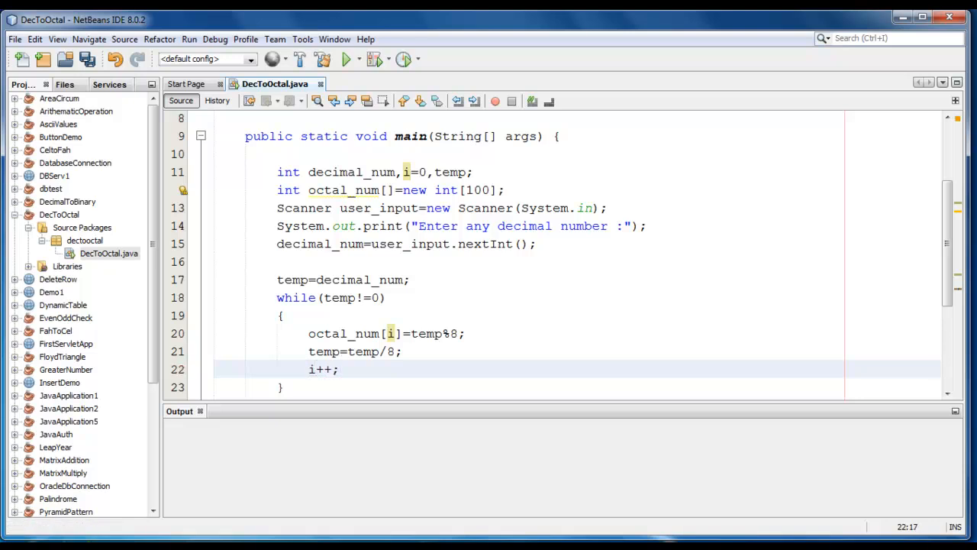
scroll(down, 3)
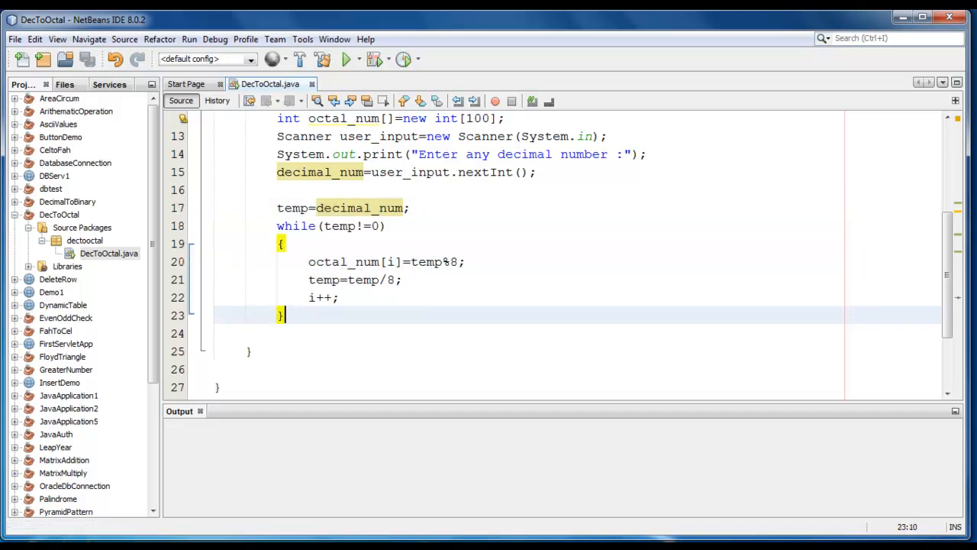
- Add an empty System.out.print(); statement below the while loop
text(Syste)
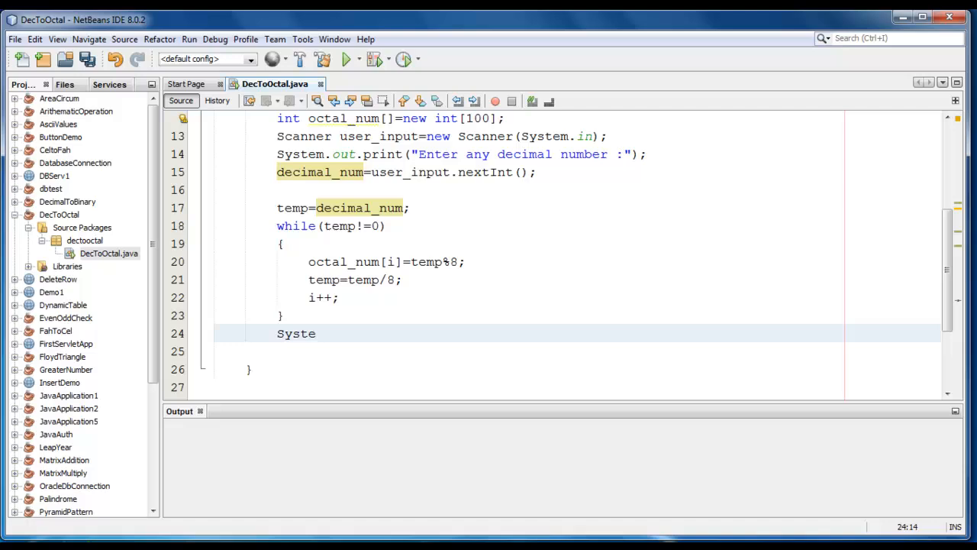
text(m.out.)
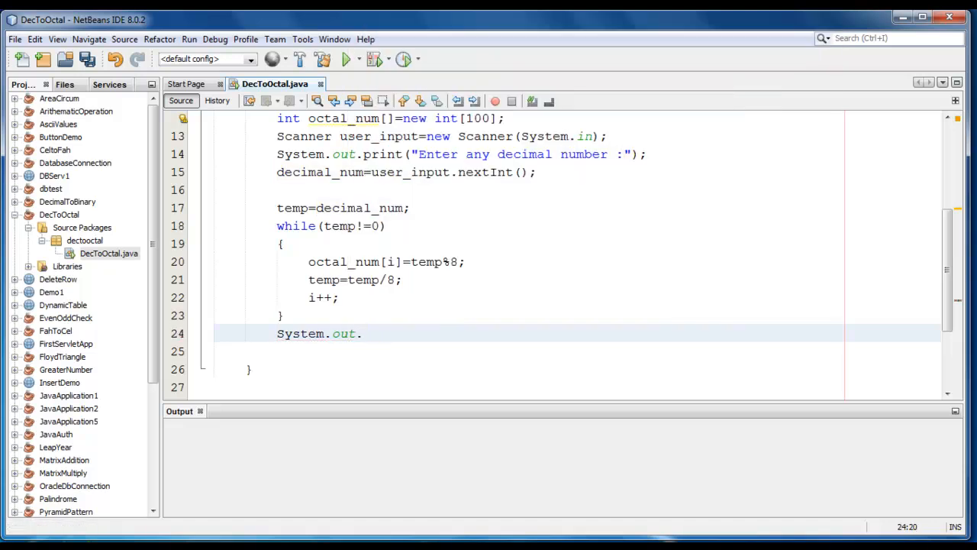
text(print())
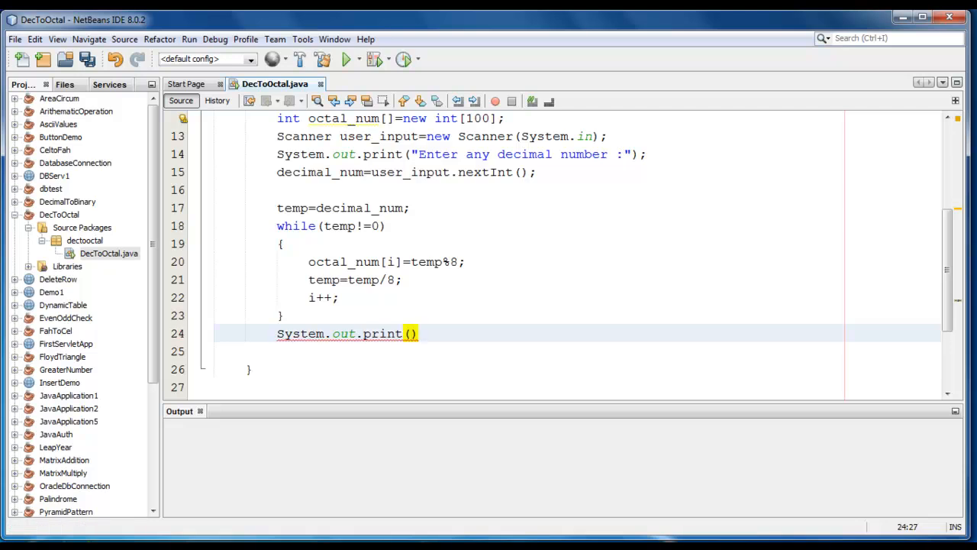
text(;)
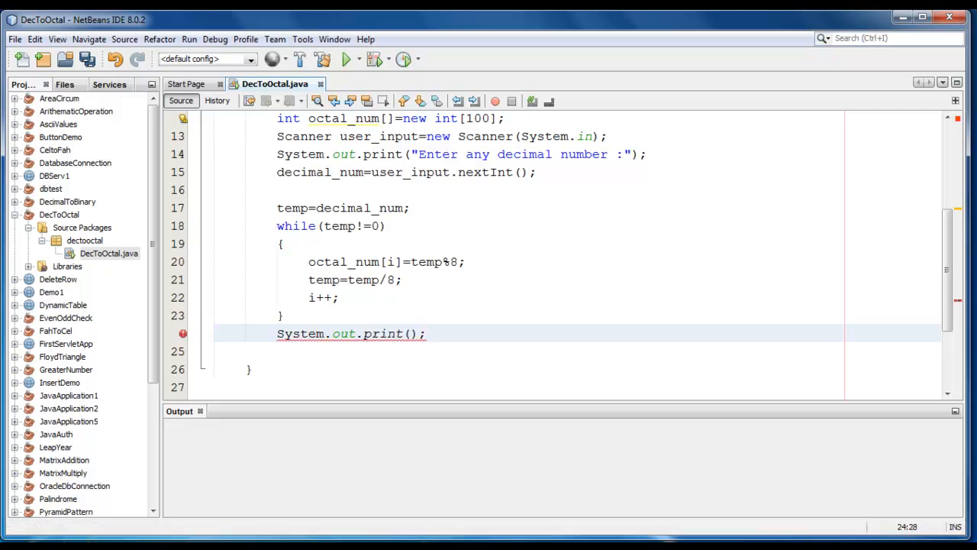
click(409, 333)
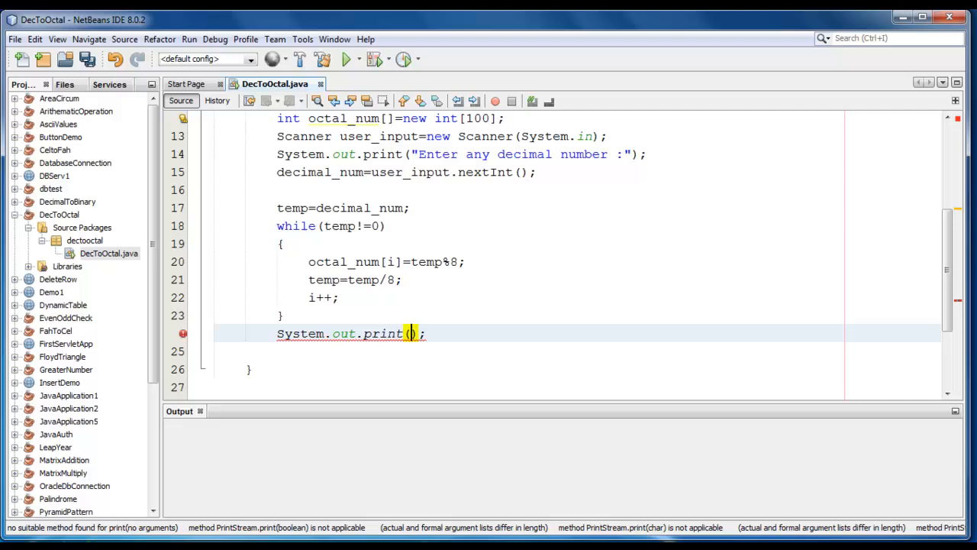
- Fill the print call with "Octal value of "+decimal_num+" is : "
text("O")
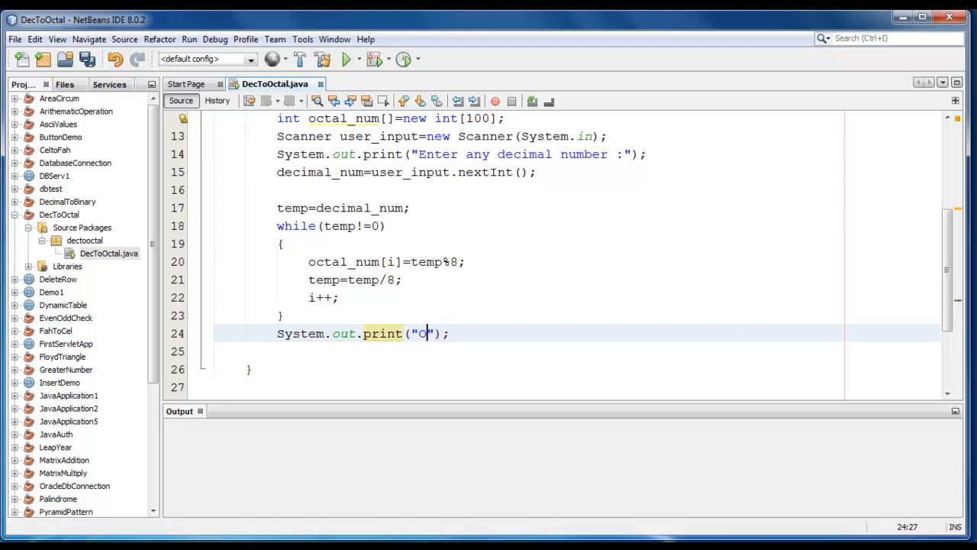
text(ctal value of)
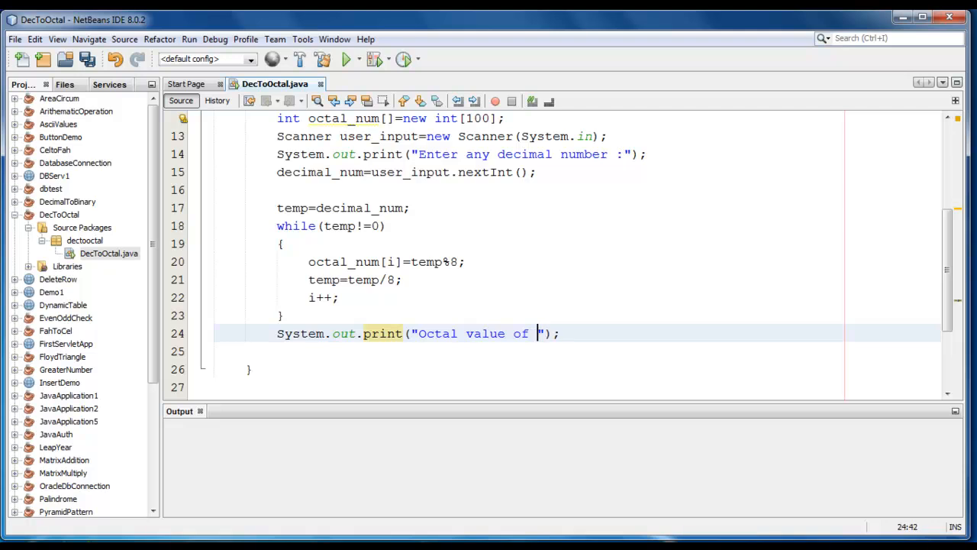
text(+d)
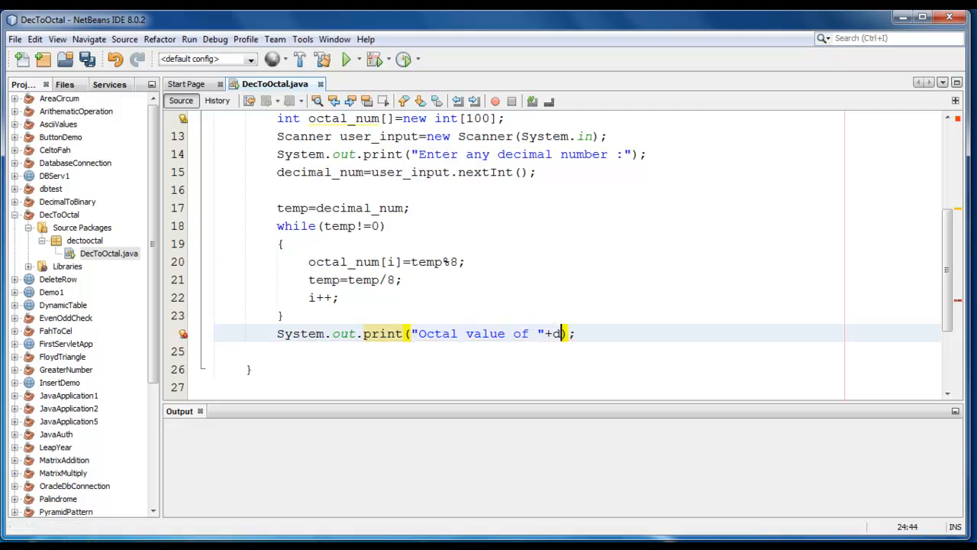
text(ecim)
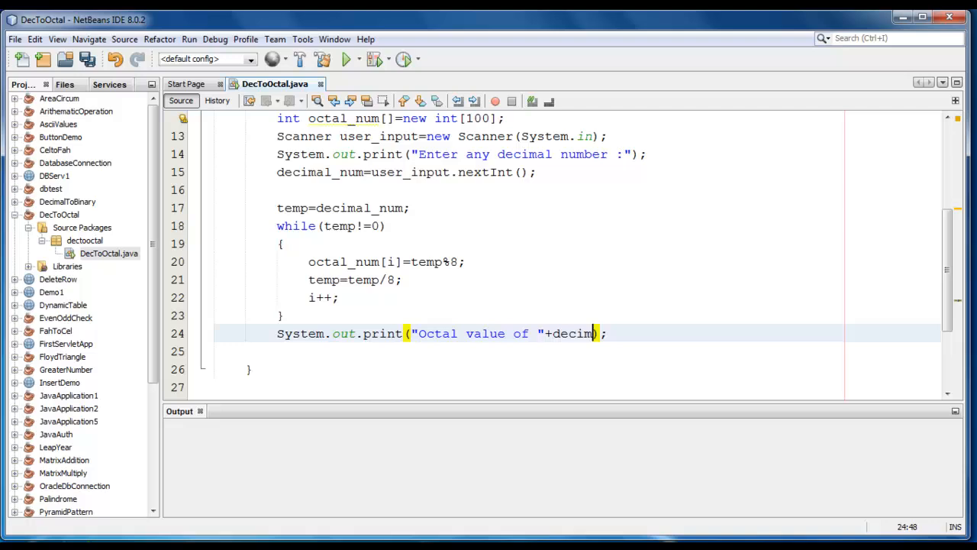
text(al_)
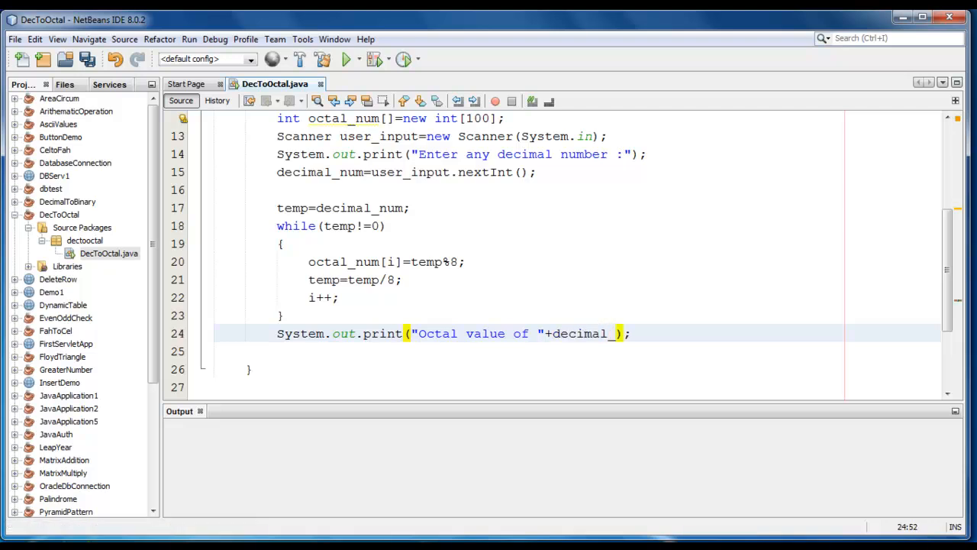
text(num+)
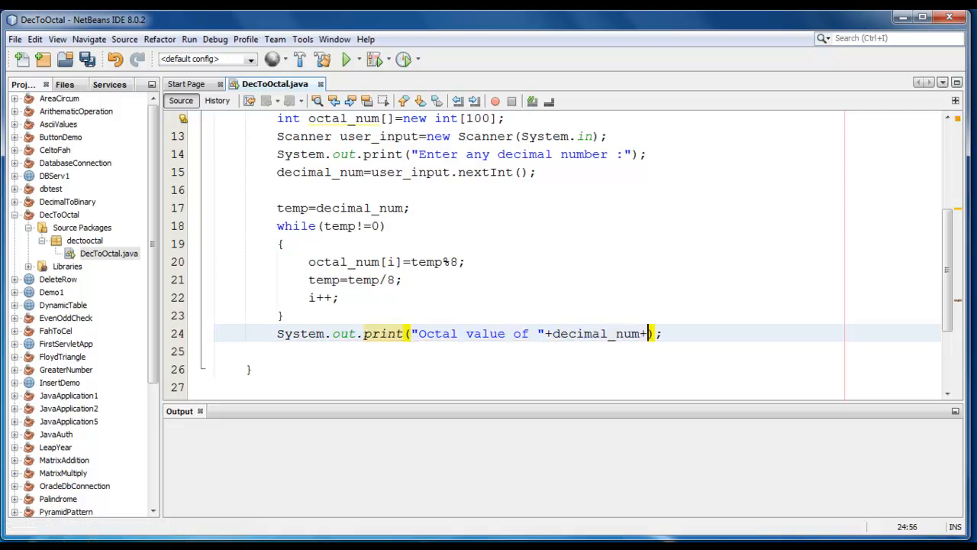
text(" is")
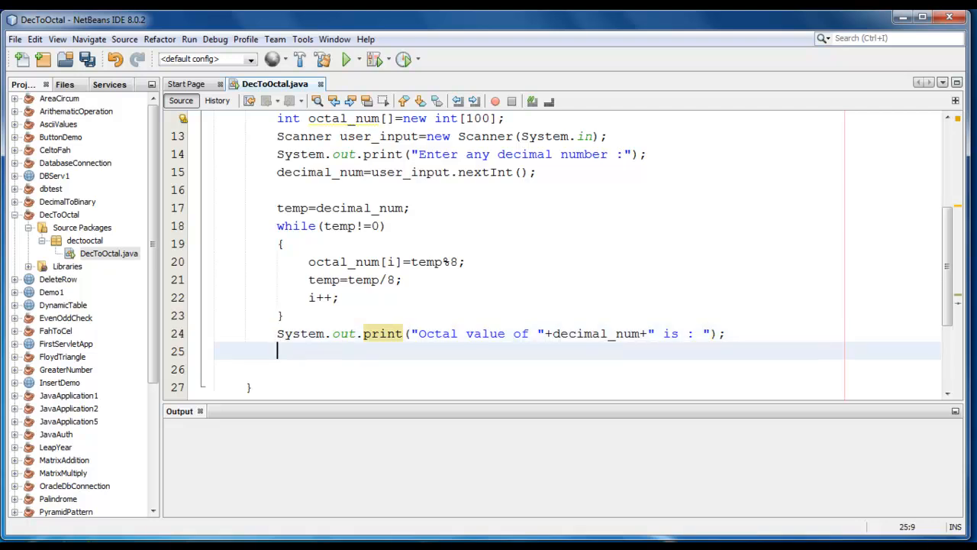
click(301, 207)
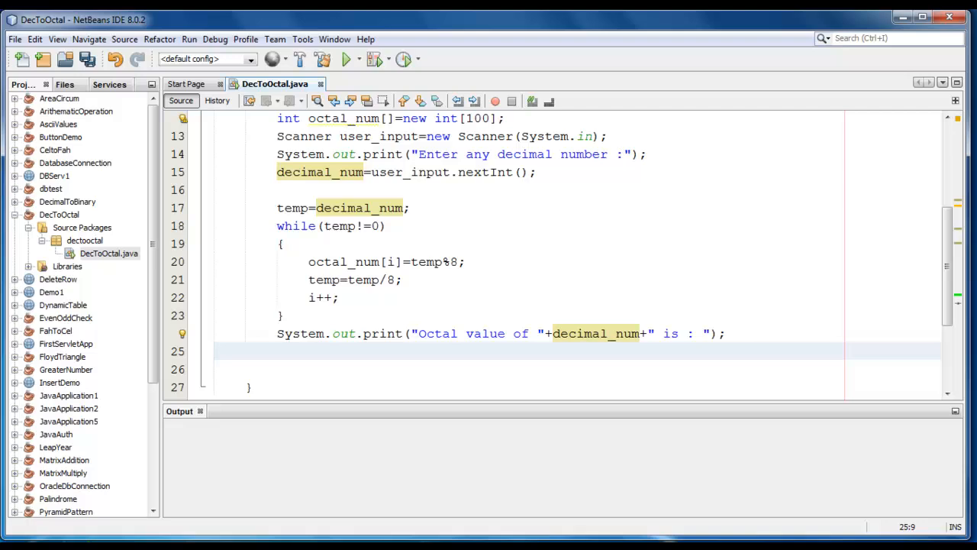
- Write the loop header for(int j=i-1;j>=0;j--)
text(for ()
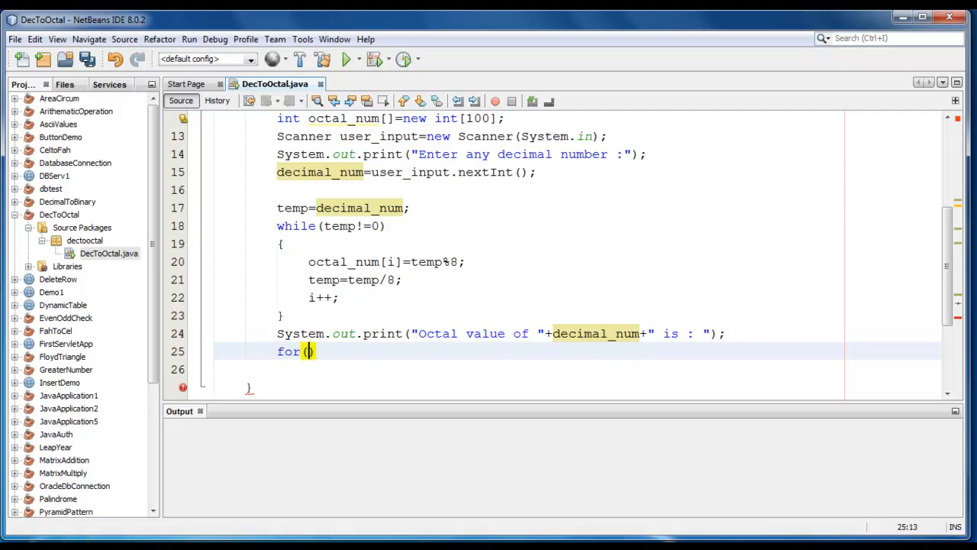
text(int)
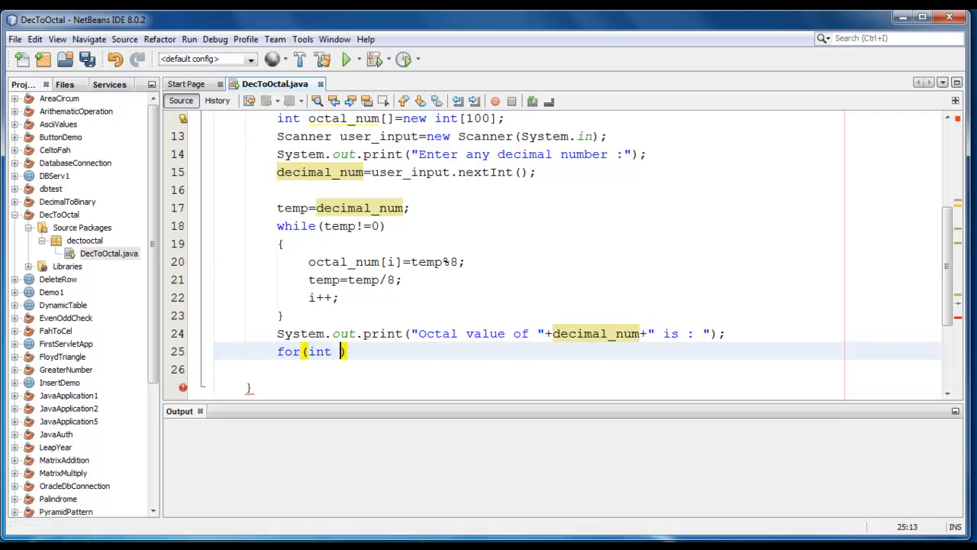
text(j=i)
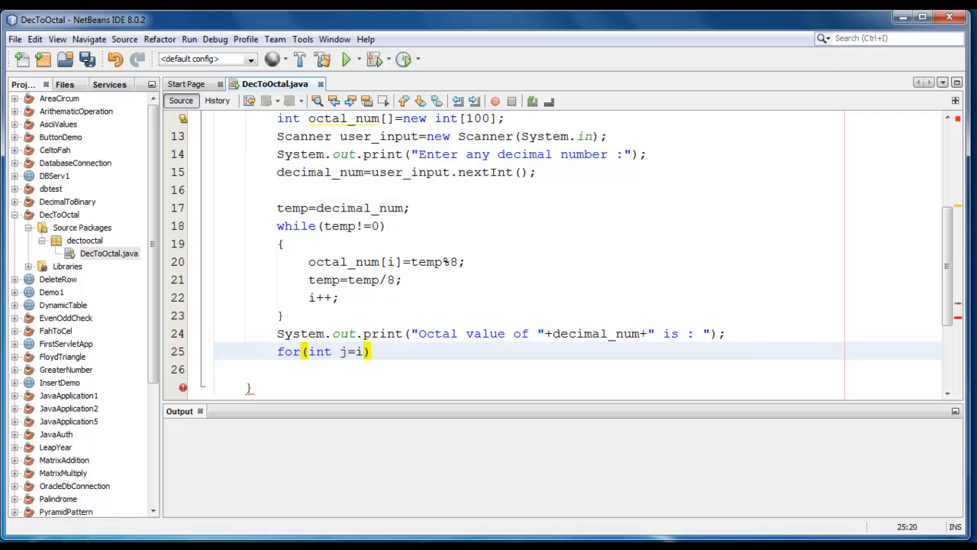
text(-1;)
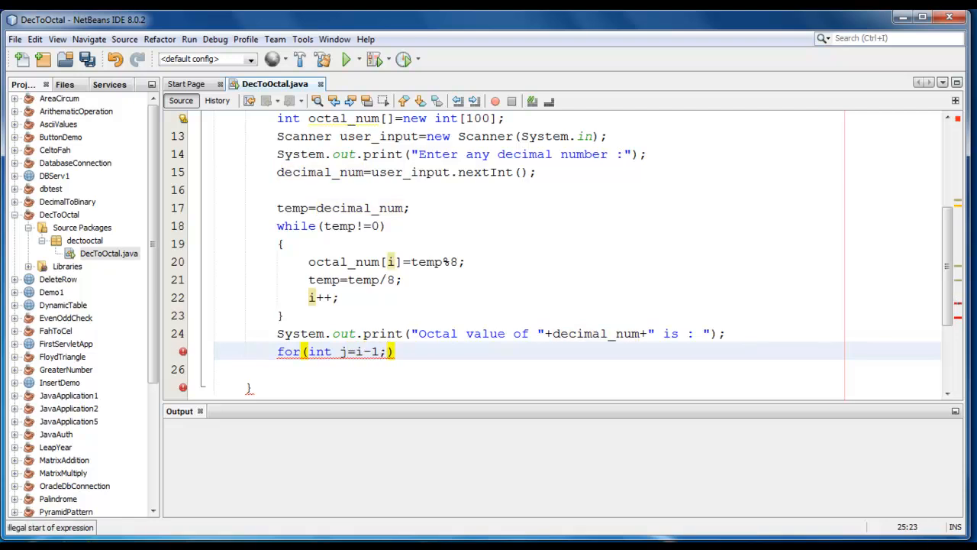
text(>=)
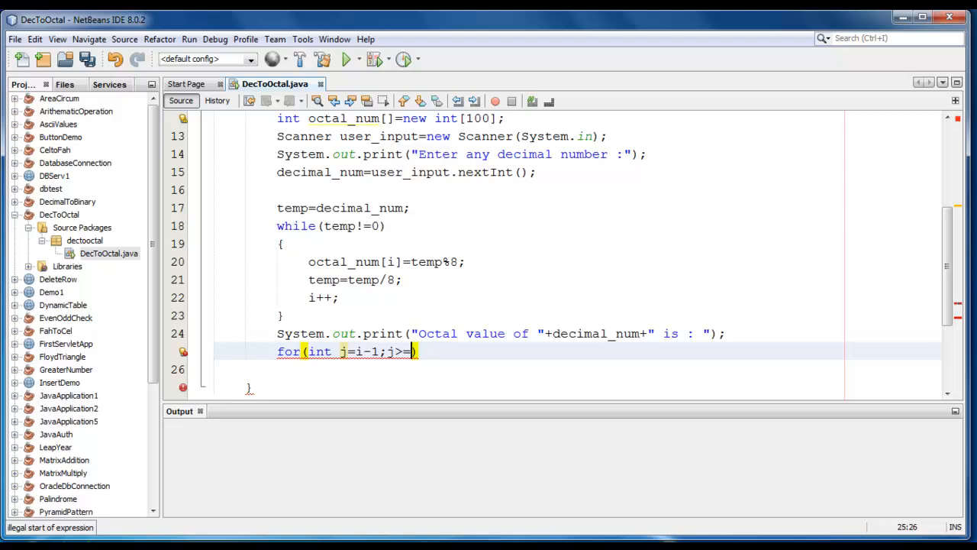
text(0;)
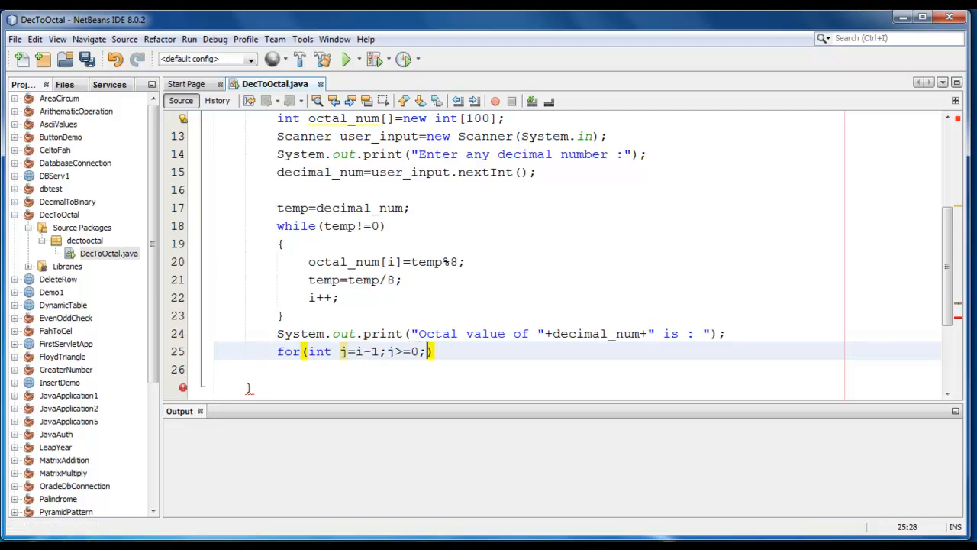
text(j--)
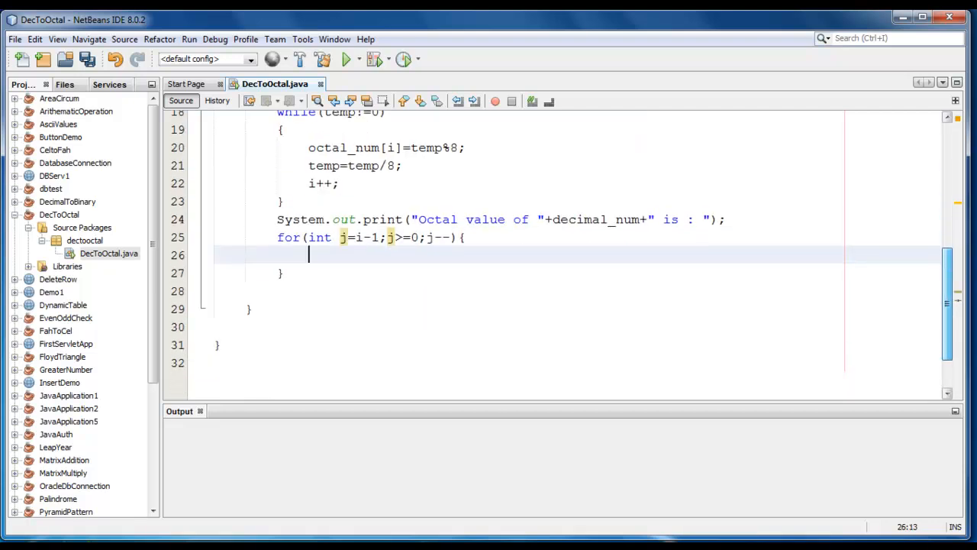
- Print octal_num[j] inside the loop and start the label string with \n
text(System)
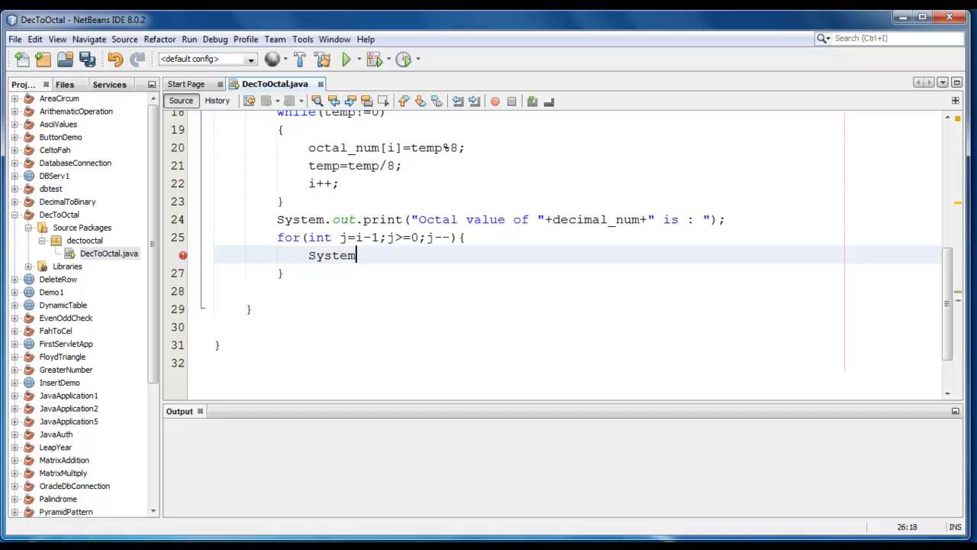
text(.out.print();)
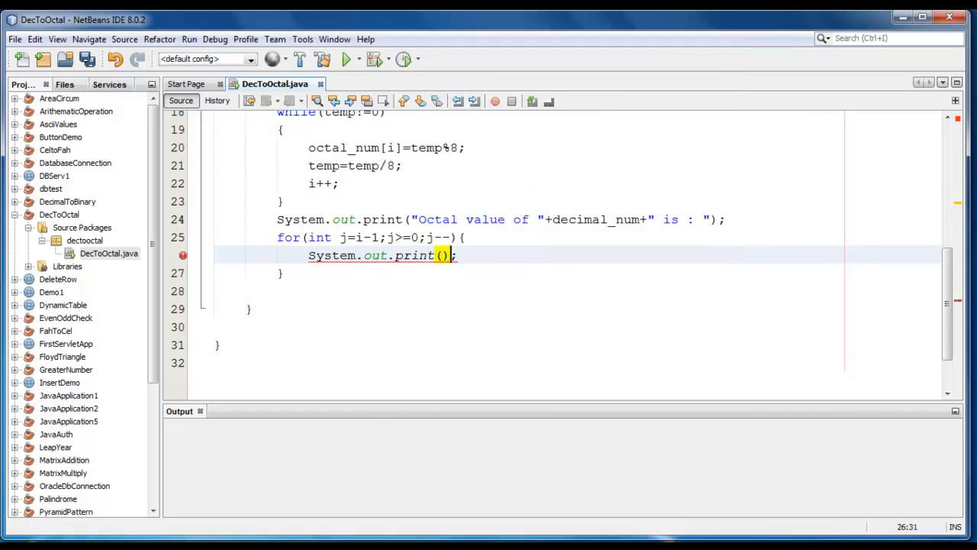
text(oct)
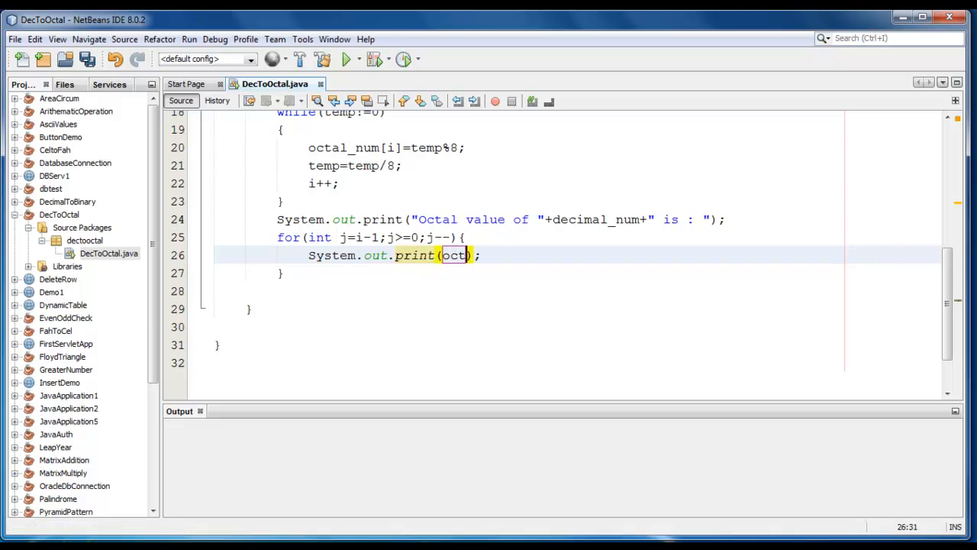
text(al)
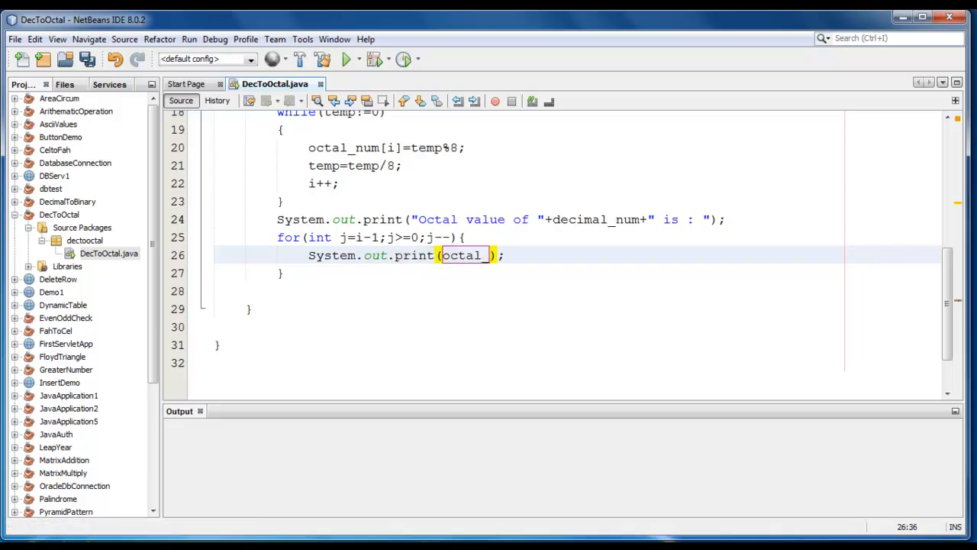
text(_num[j])
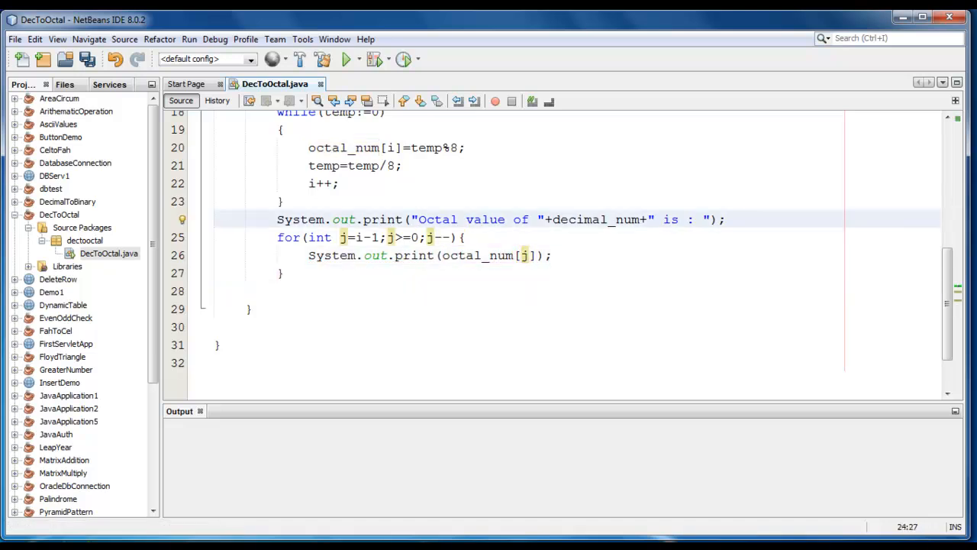
text(\n)
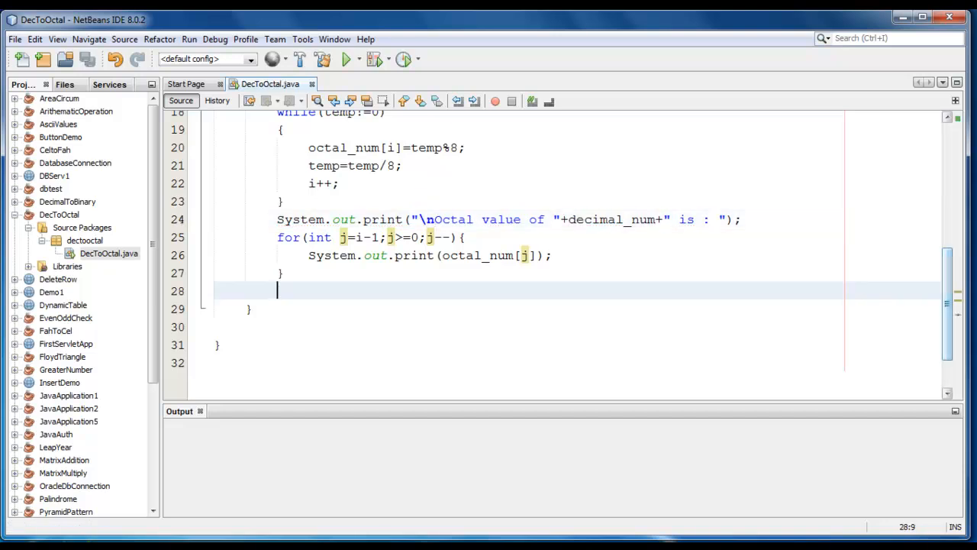
- Clean and build the project, run it and enter 15 to get "Octal value of 15 is : 17"
scroll(up, 3)
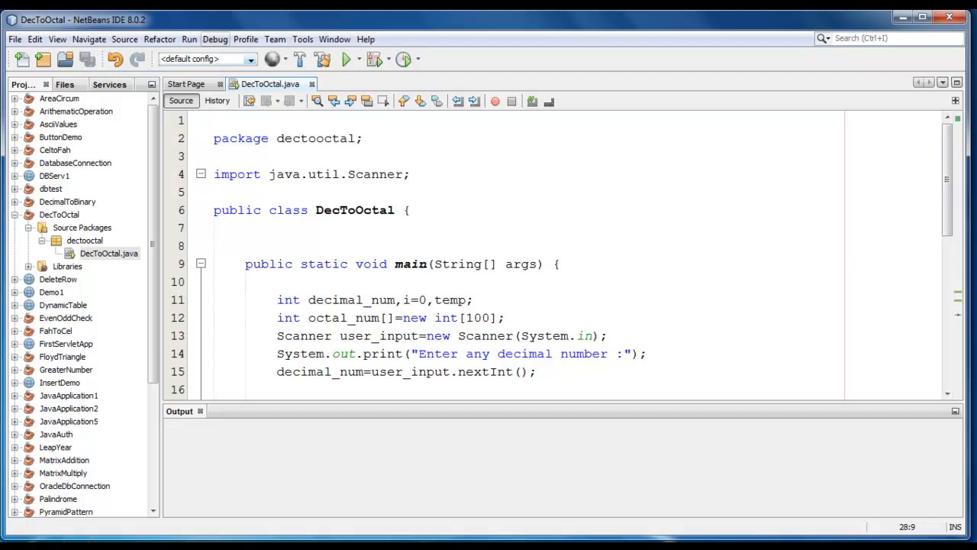
click(324, 58)
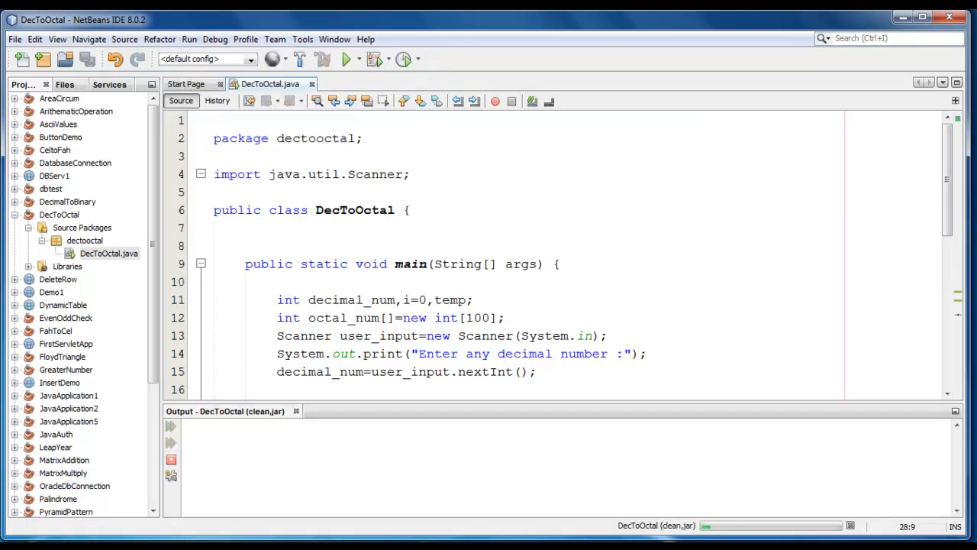
click(348, 58)
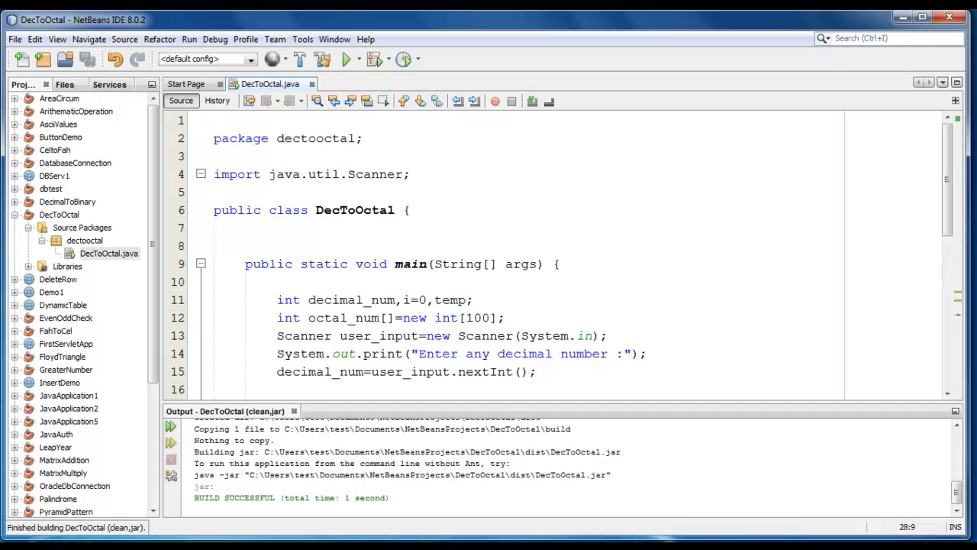
mouse_move(348, 58)
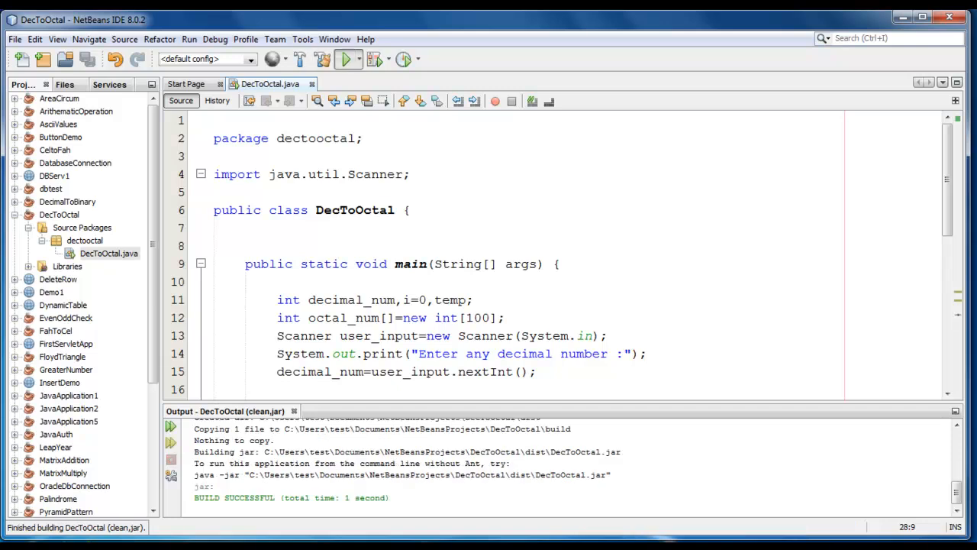
click(348, 58)
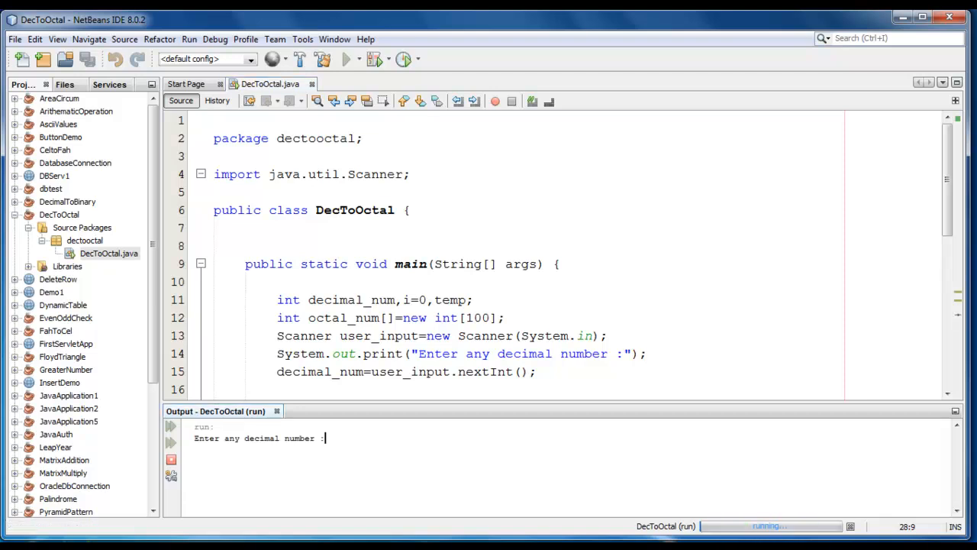
text(15)
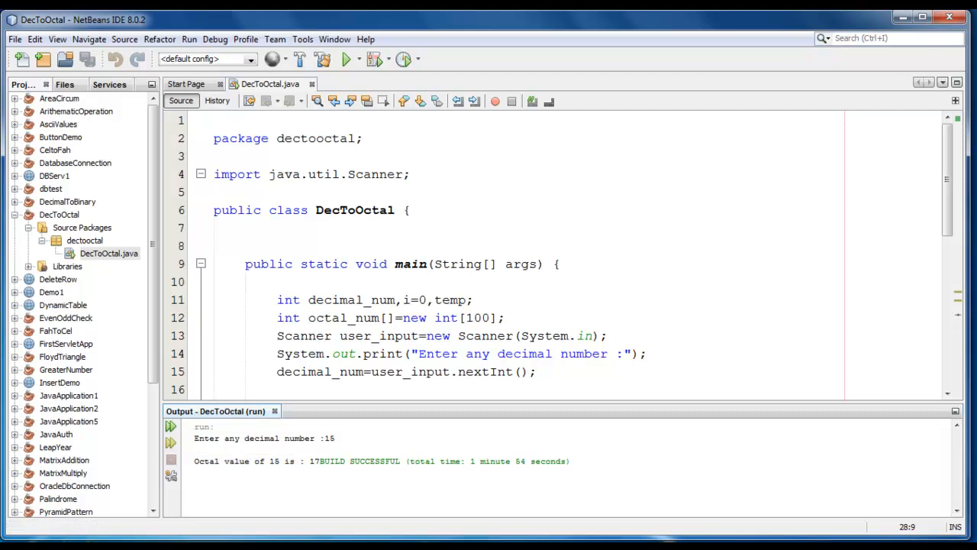
- Run again with input 143, printing "Octal value of 143 is : 217"
click(348, 58)
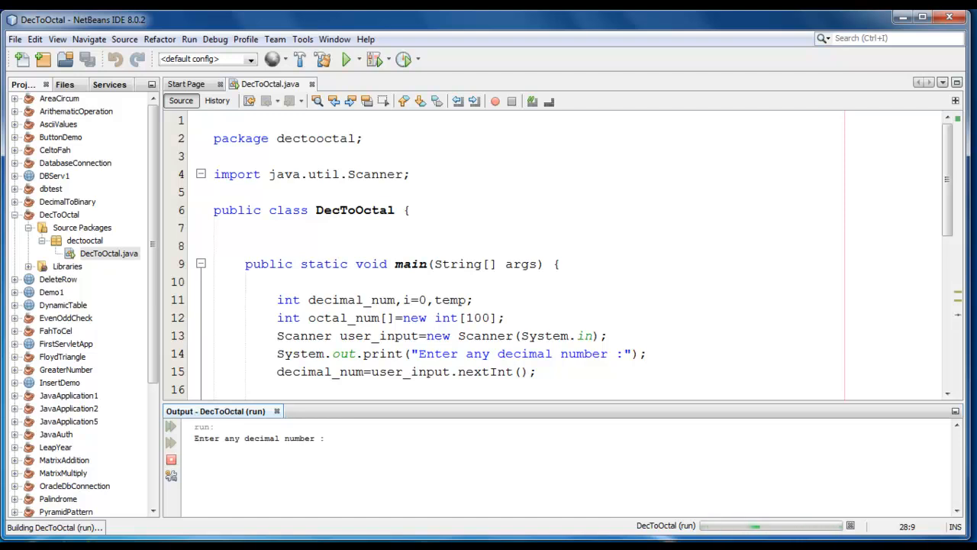
text(143)
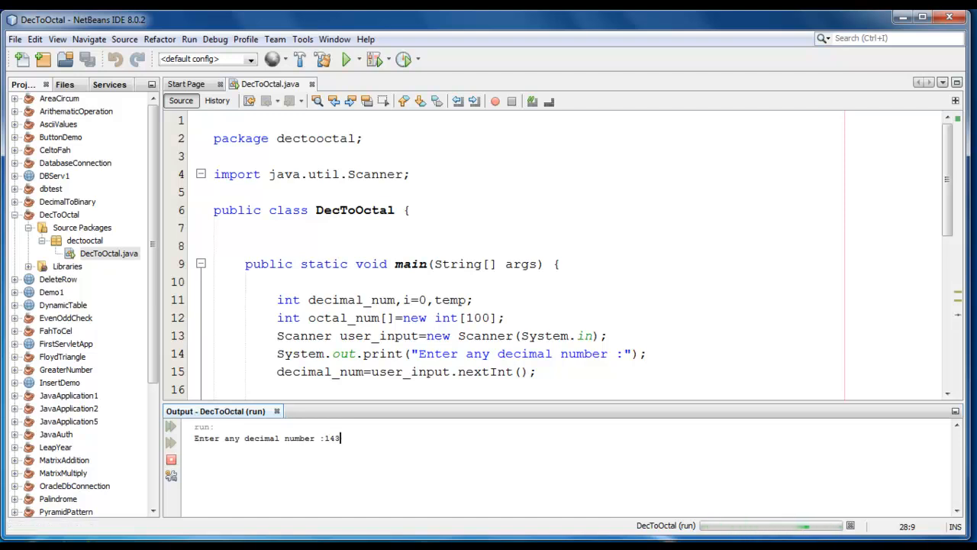
key(enter)
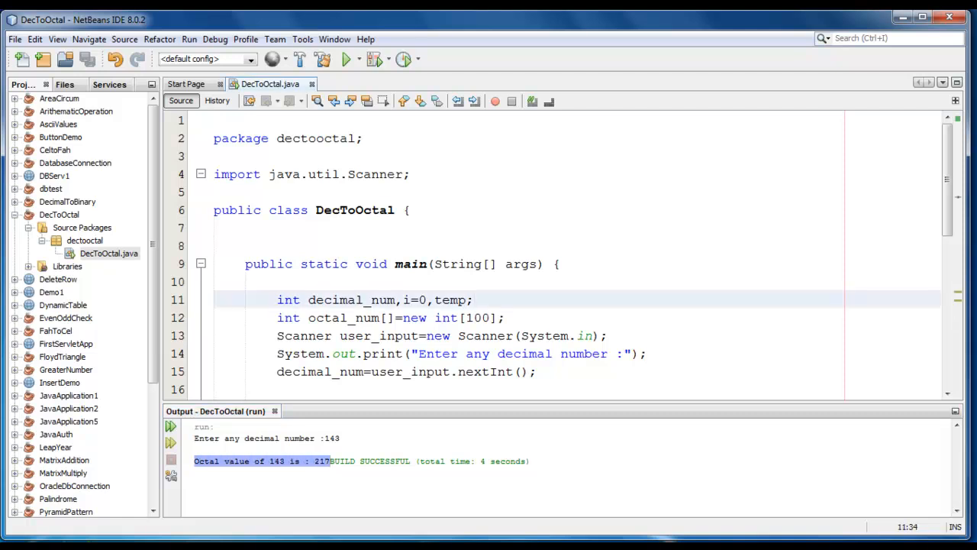
- Scroll through the editor to review the completed conversion code
click(475, 299)
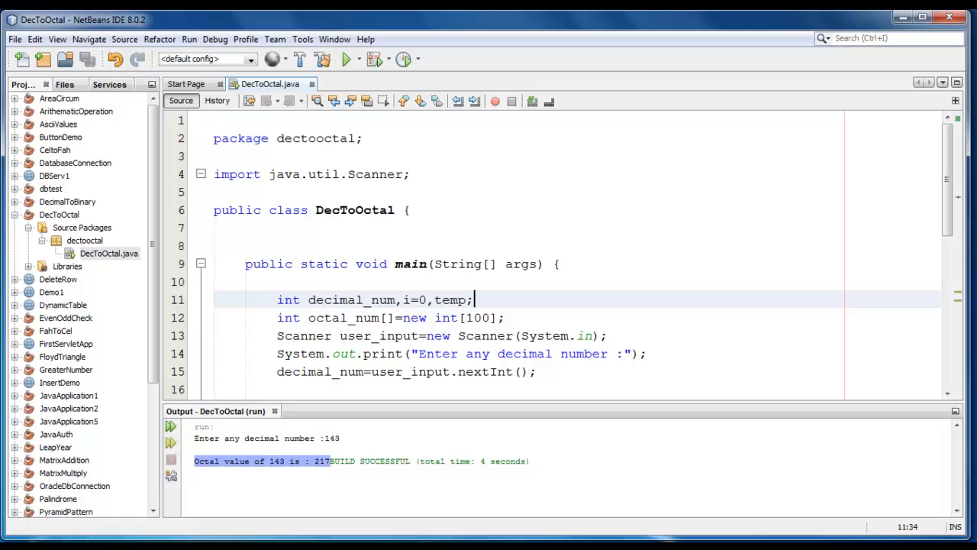
scroll(down, 3)
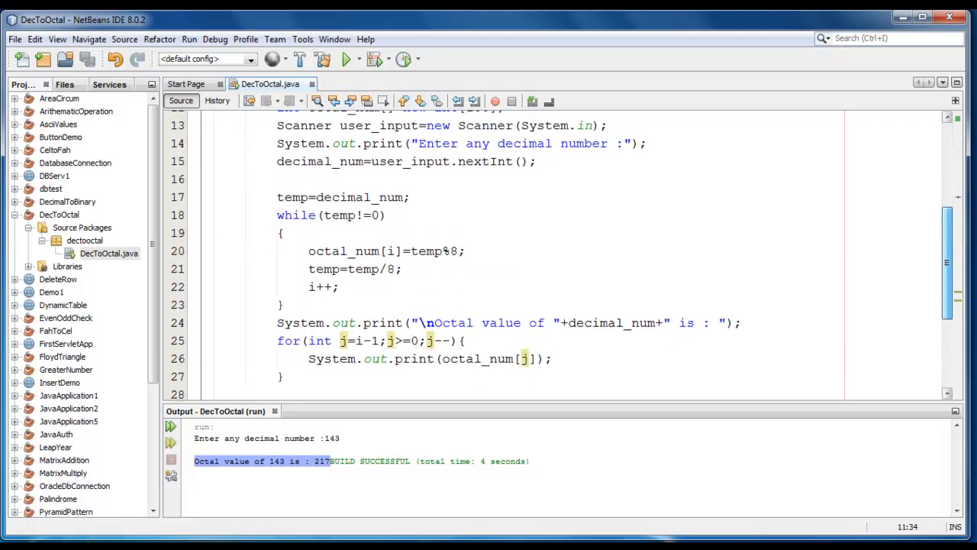
scroll(up, 3)
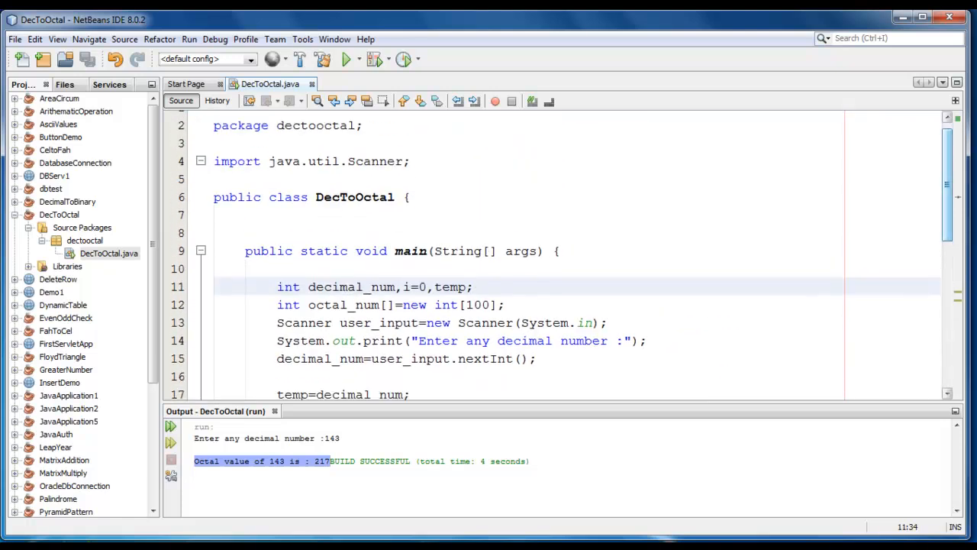
scroll(down, 3)
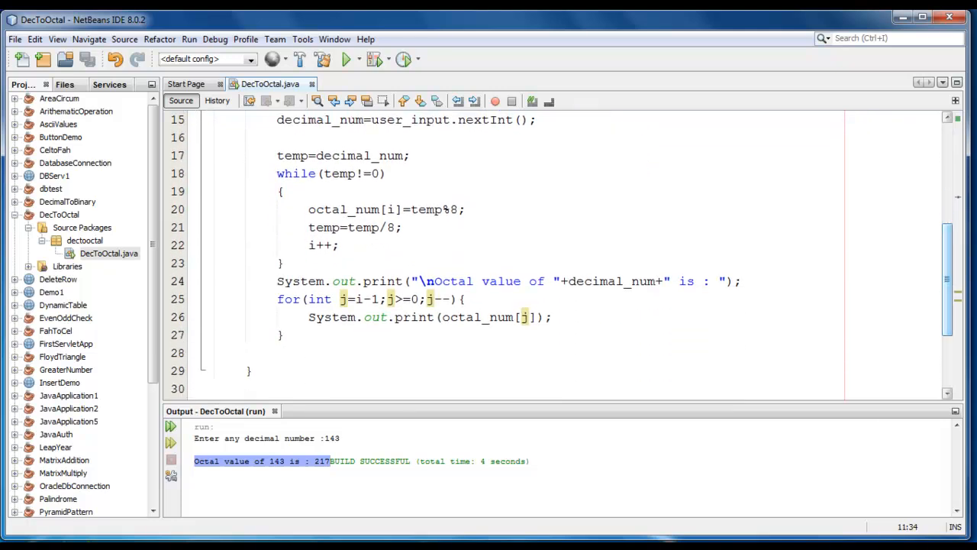